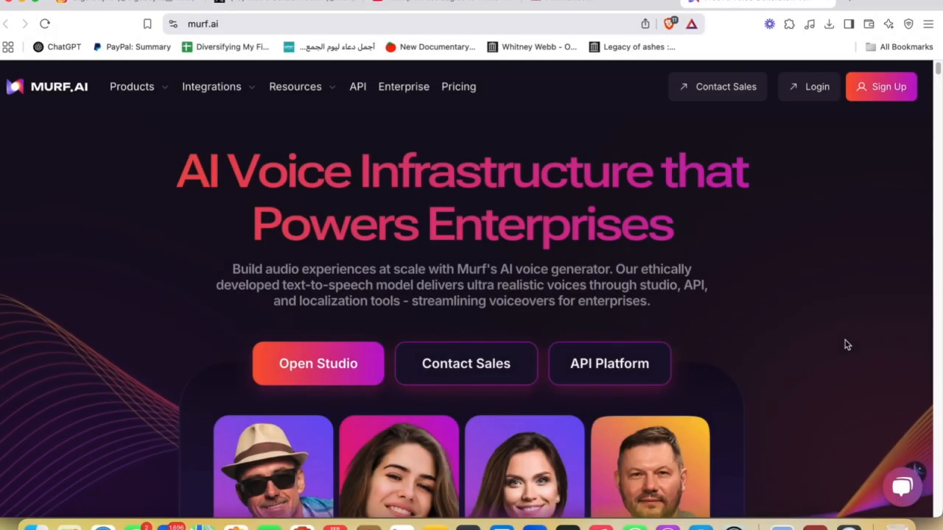
mouse_move(853, 309)
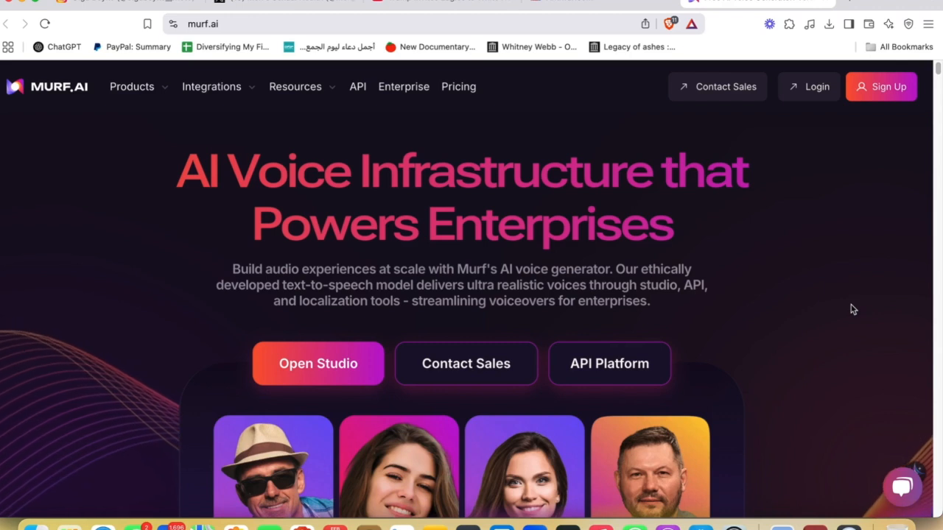
mouse_move(862, 311)
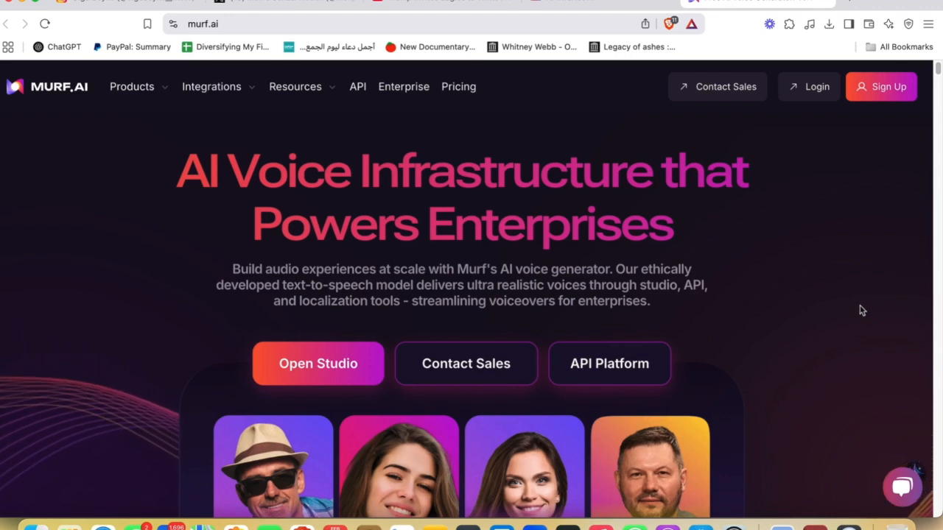
mouse_move(843, 256)
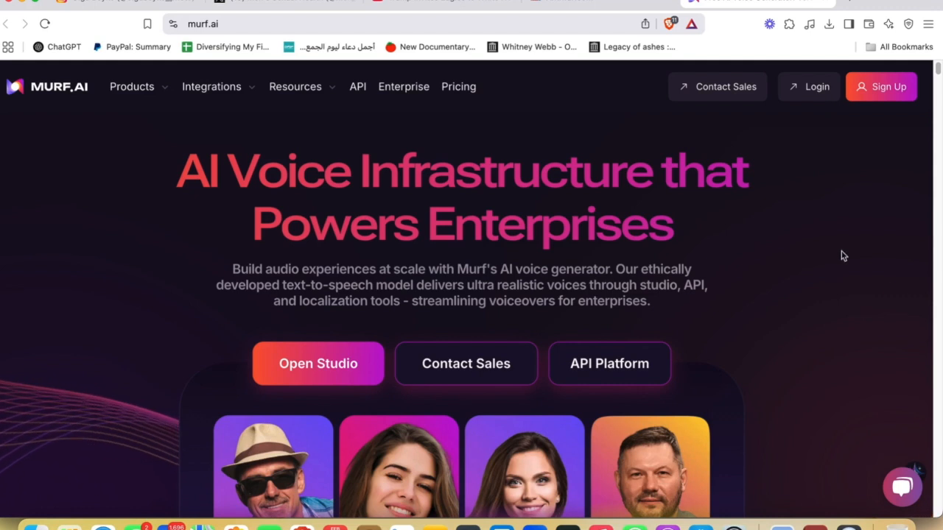
mouse_move(828, 255)
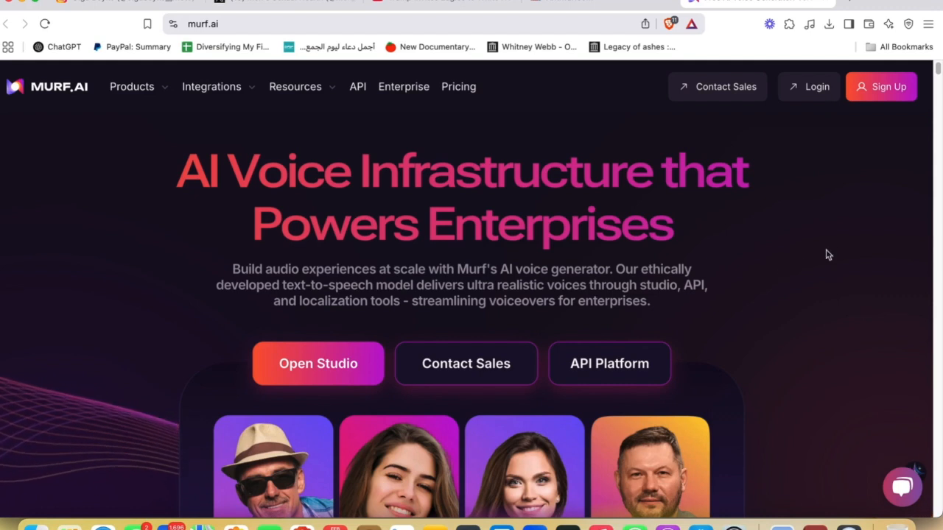
Scroll through the Murf AI landing page before logging in.
scroll("down", 3)
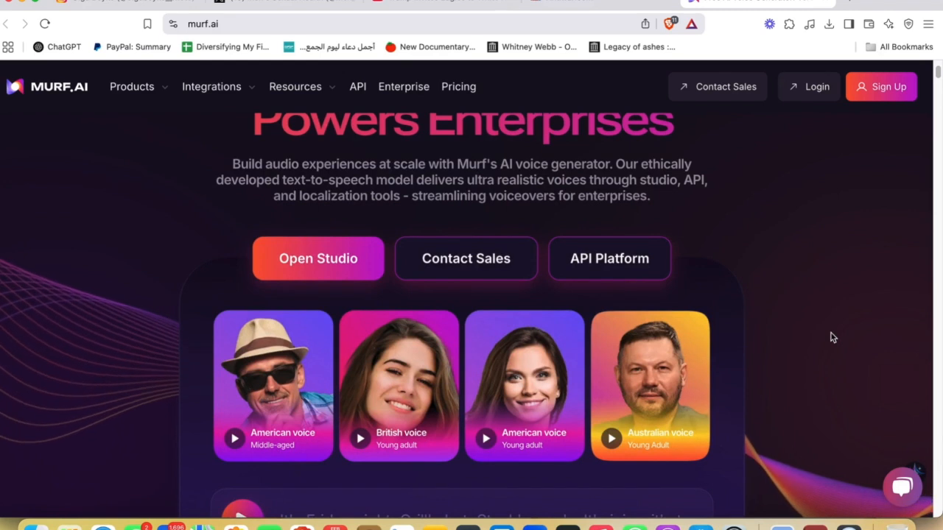
scroll("up", 3)
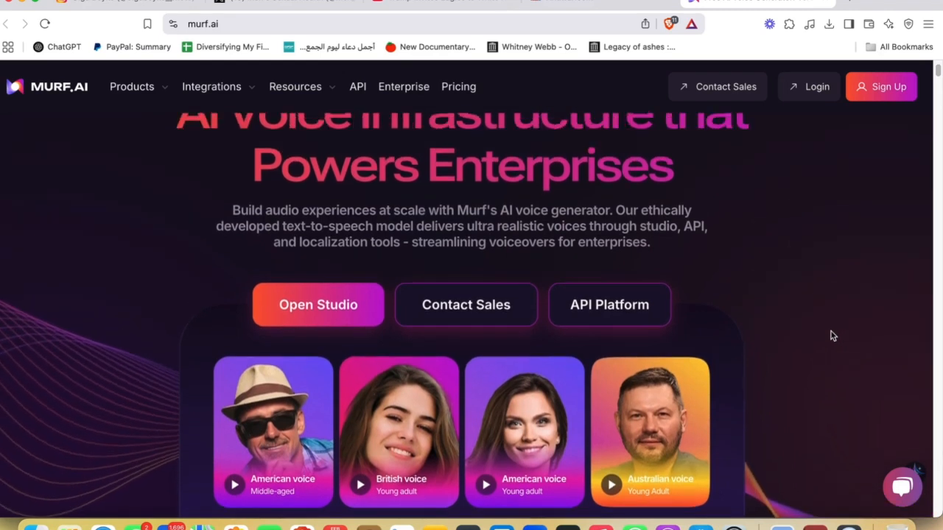
scroll("down", 3)
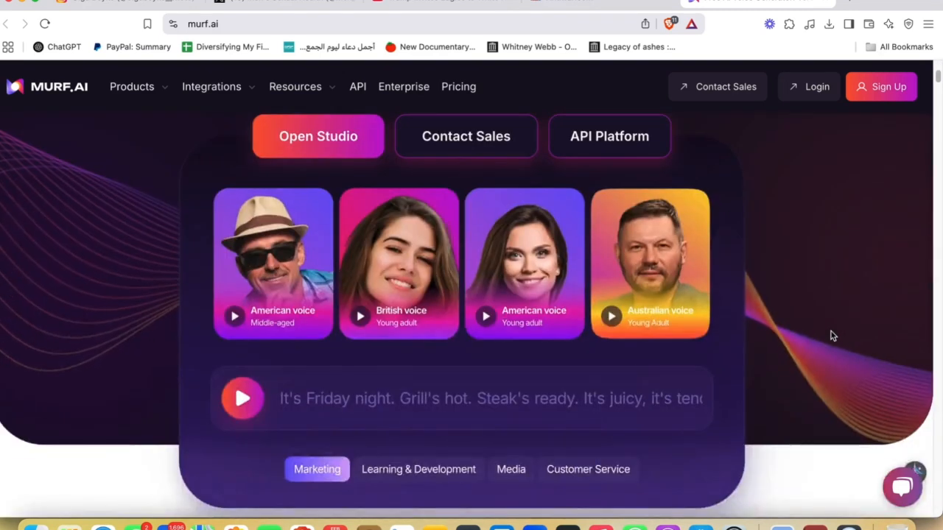
scroll("down", 3)
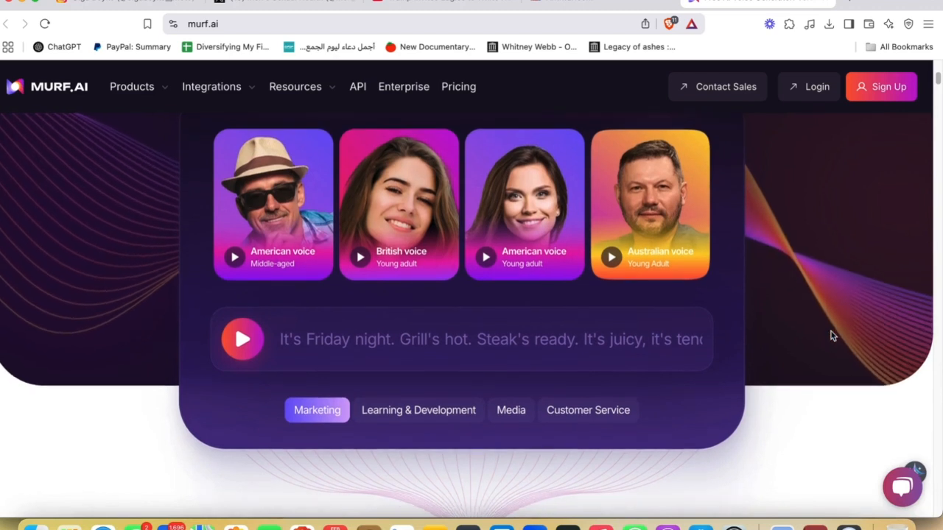
scroll("down", 3)
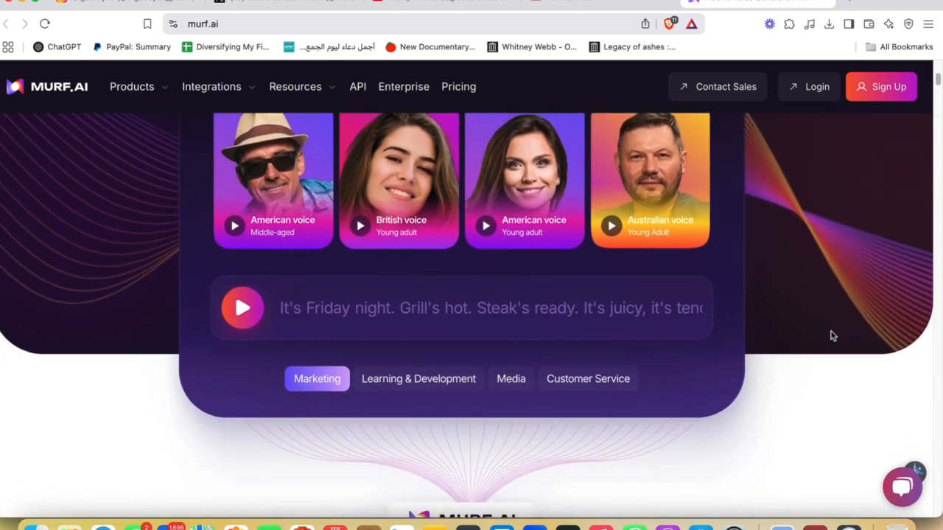
scroll("down", 3)
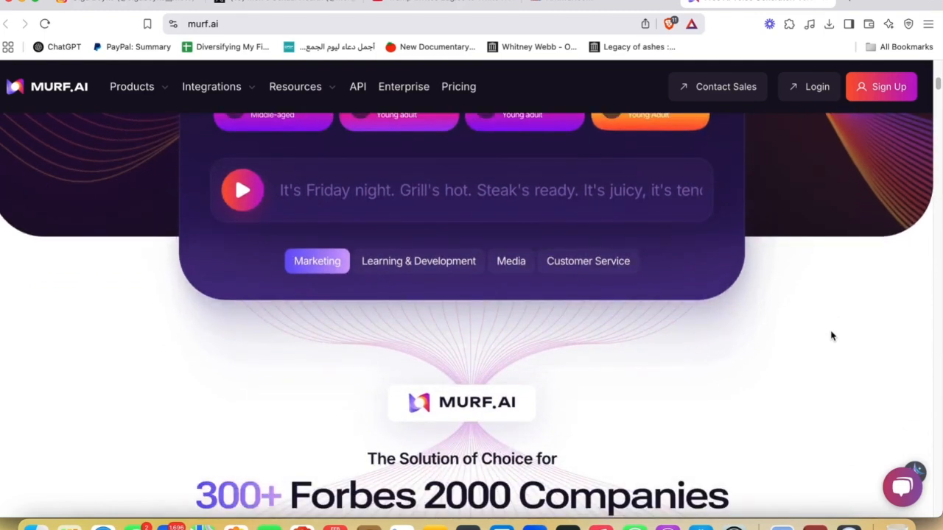
scroll("down", 3)
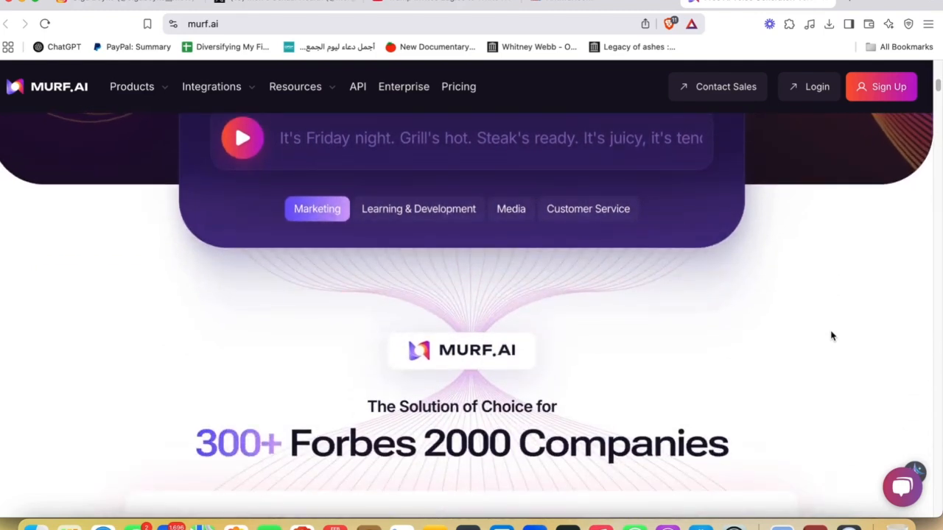
scroll("down", 3)
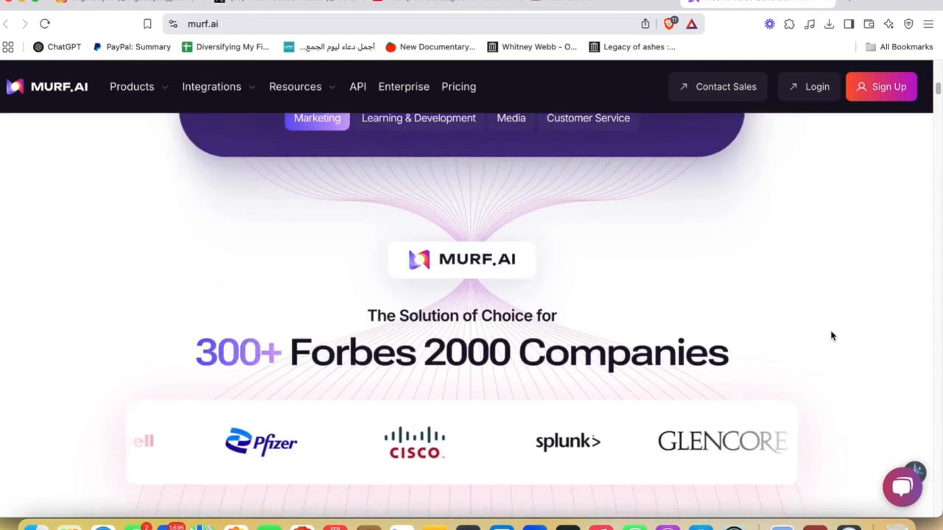
scroll("down", 3)
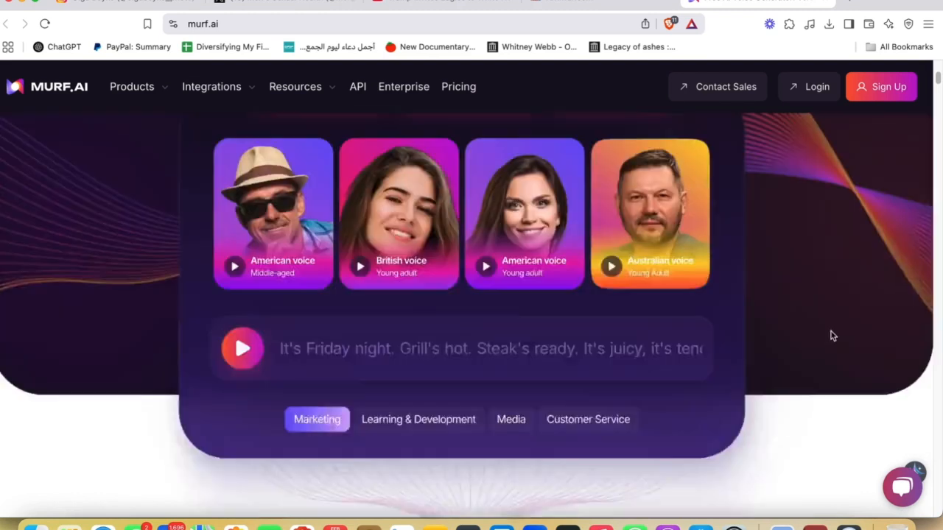
scroll("up", 3)
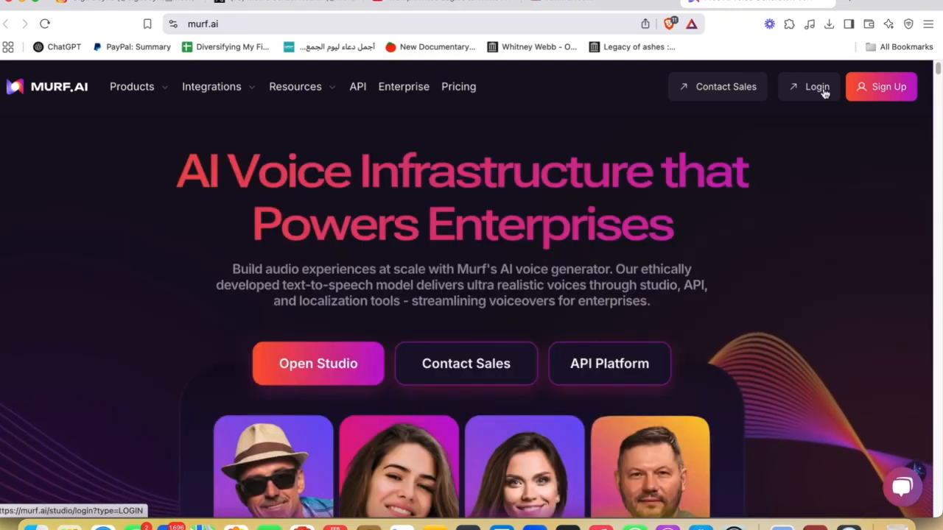
Log into the Murf studio with Google sign-in to reach the workspace home.
left_click(816, 85)
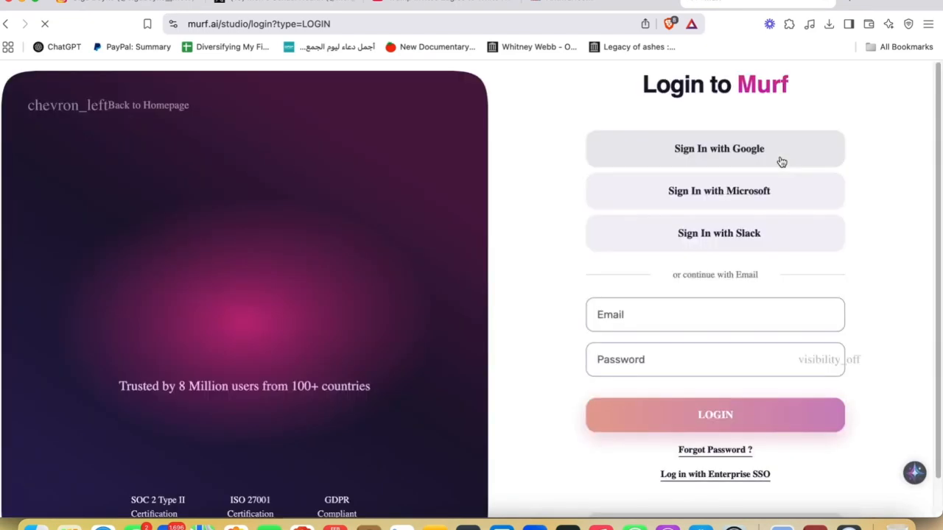
left_click(714, 415)
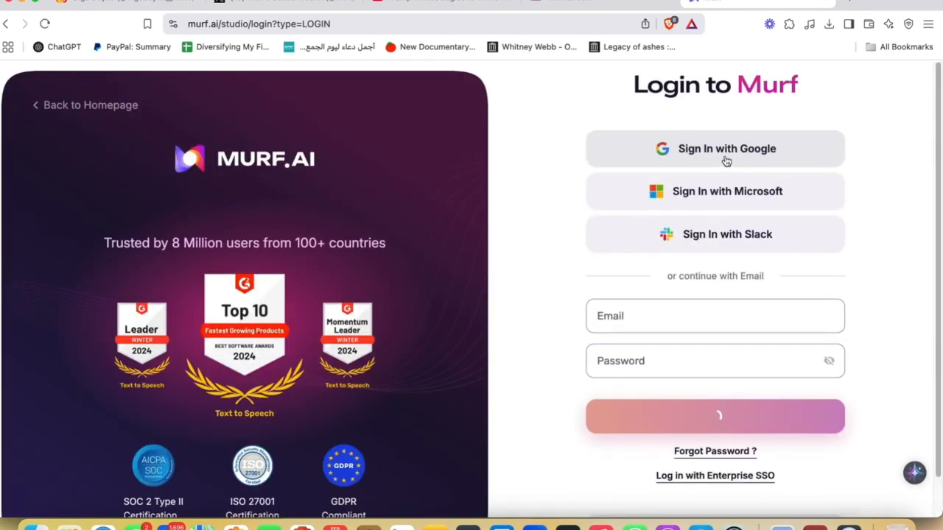
left_click(726, 147)
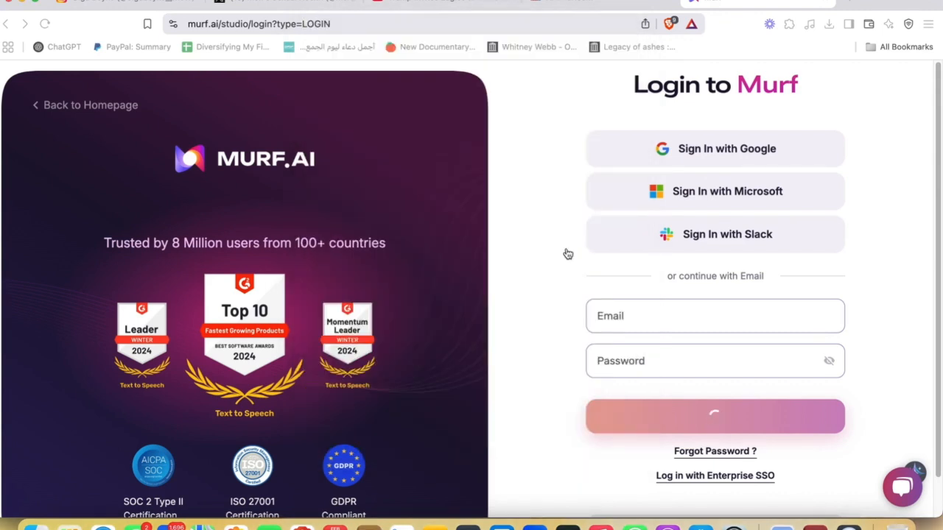
left_click(714, 416)
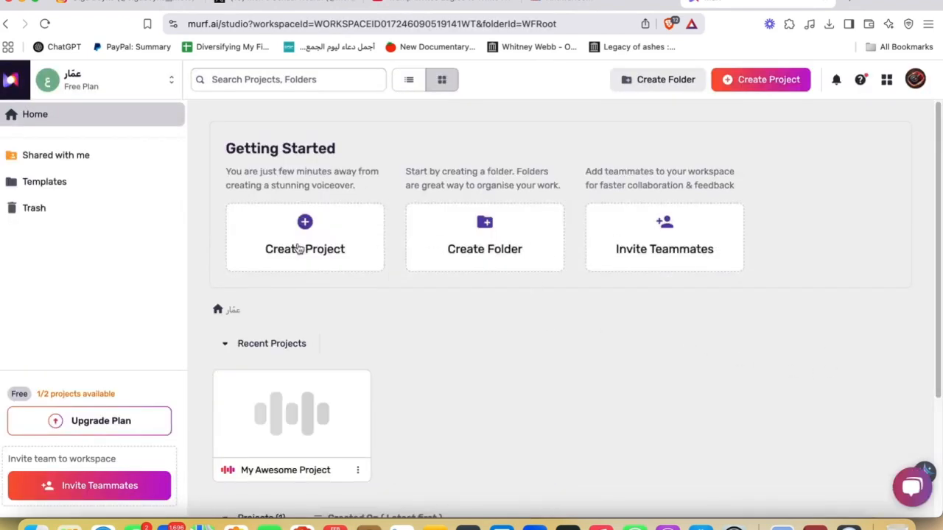
mouse_move(308, 268)
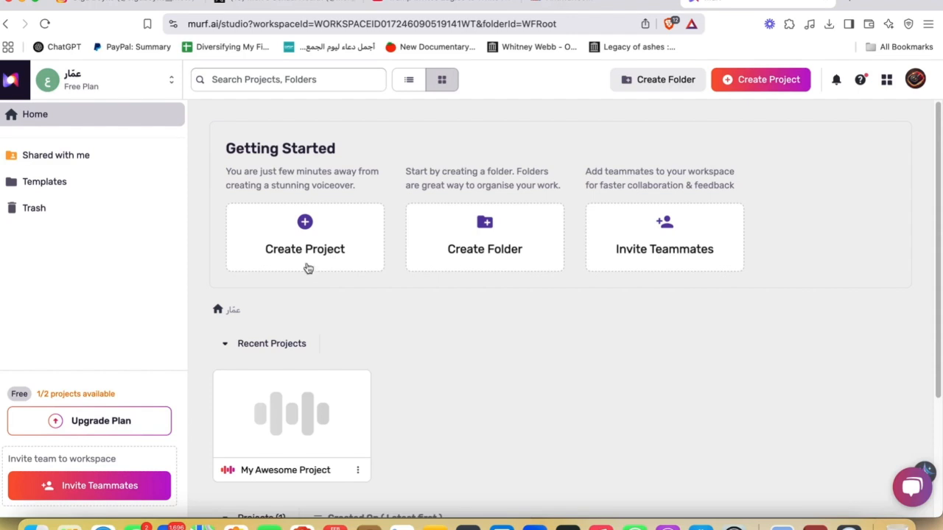
Bring up the new-project setup from the header and dismiss it without creating.
scroll("down", 3)
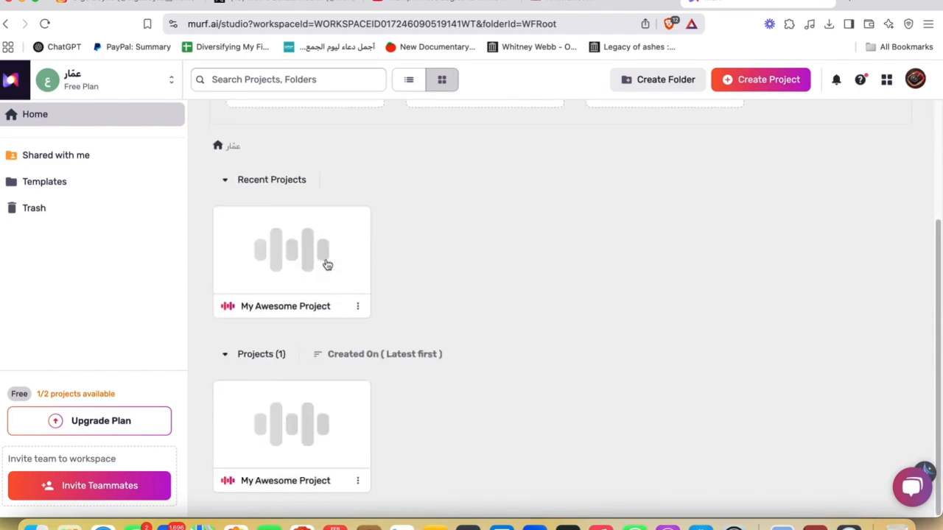
left_click(760, 80)
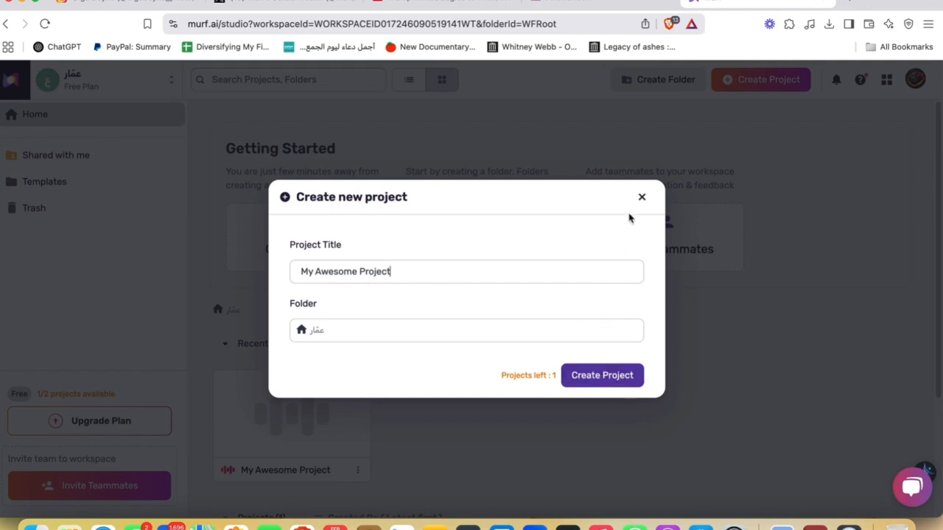
left_click(641, 197)
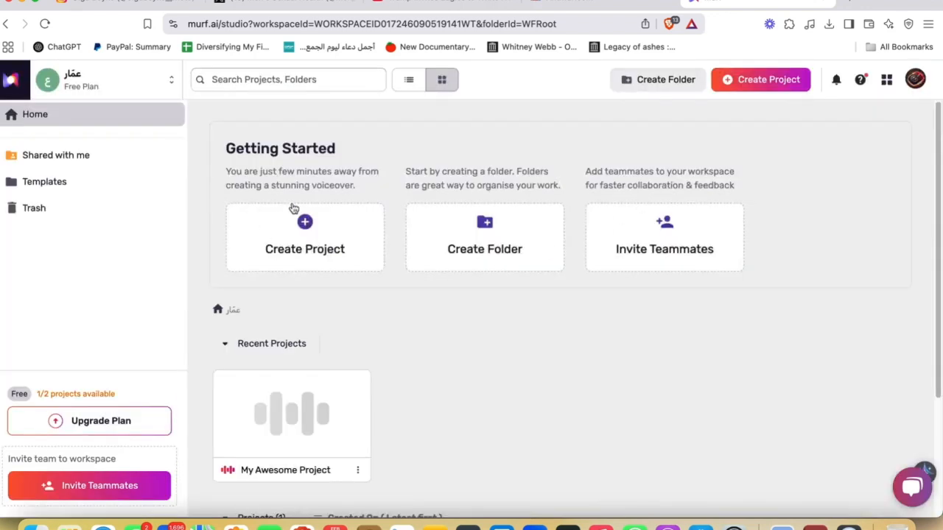
mouse_move(361, 238)
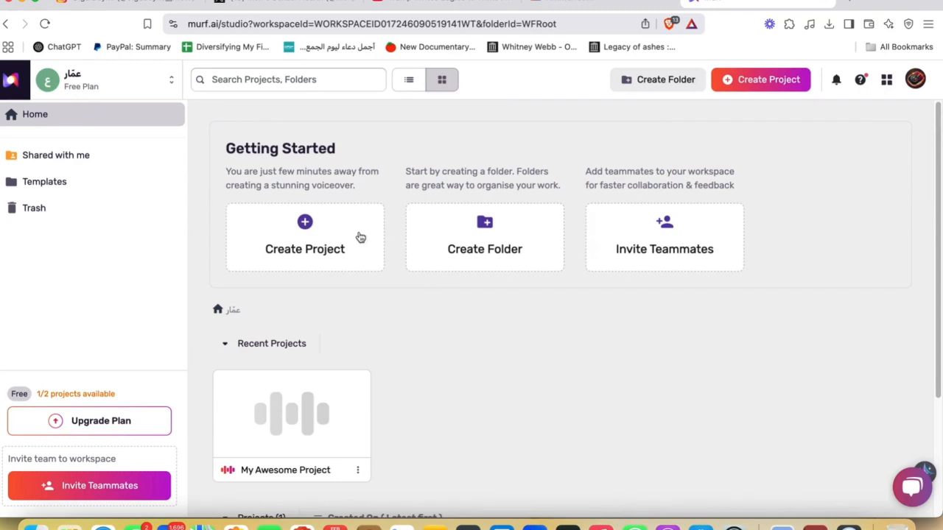
mouse_move(391, 302)
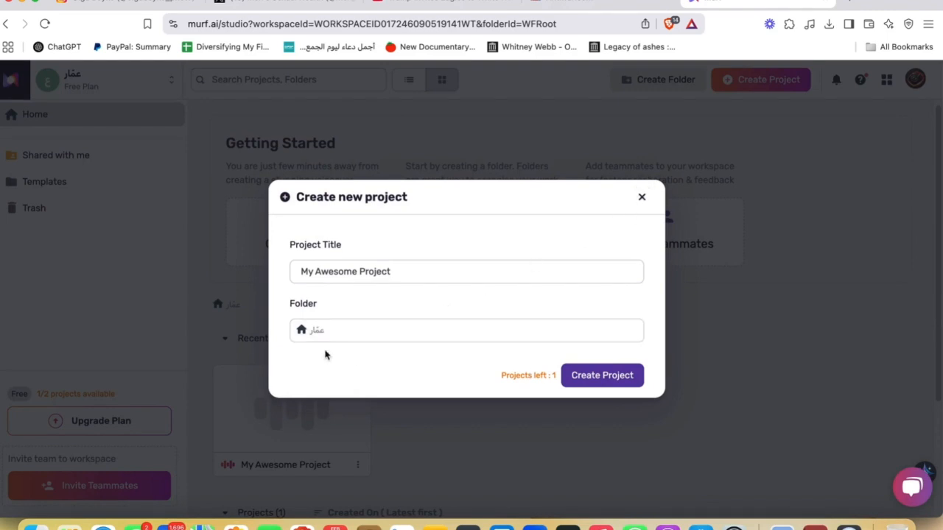
left_click(641, 197)
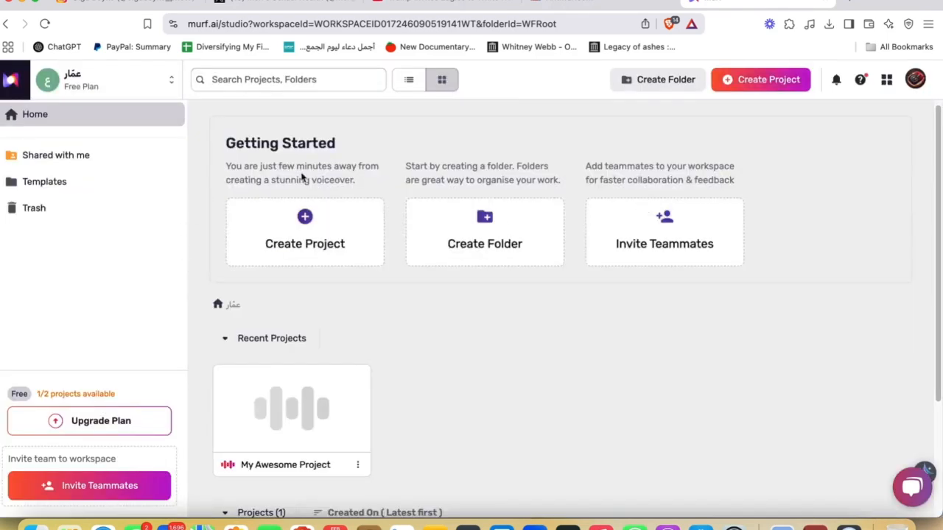
mouse_move(316, 192)
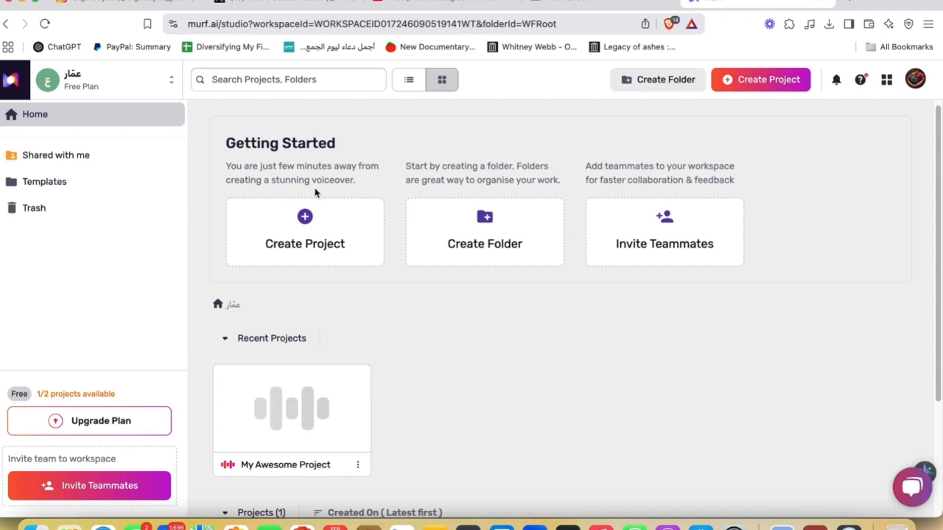
Start a new project from the home page's Create Project card, titled My Awesome Project.
scroll("down", 3)
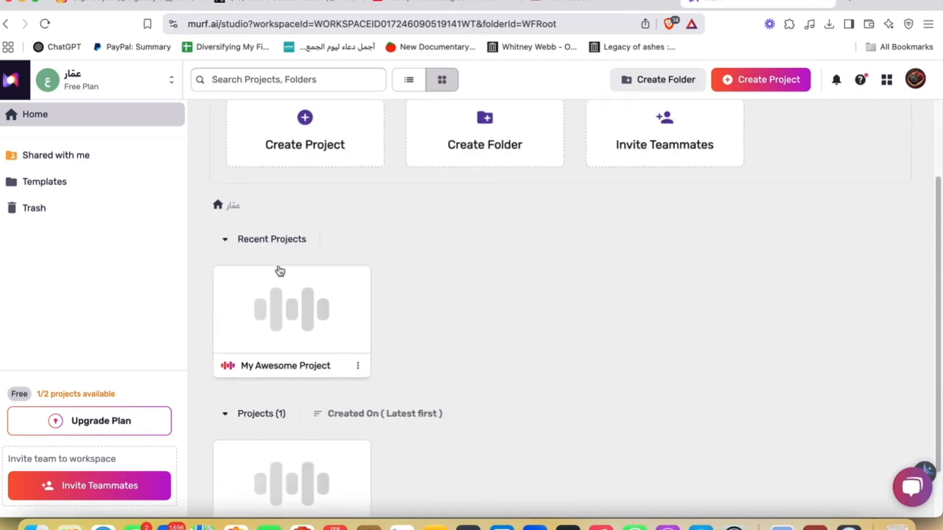
mouse_move(342, 364)
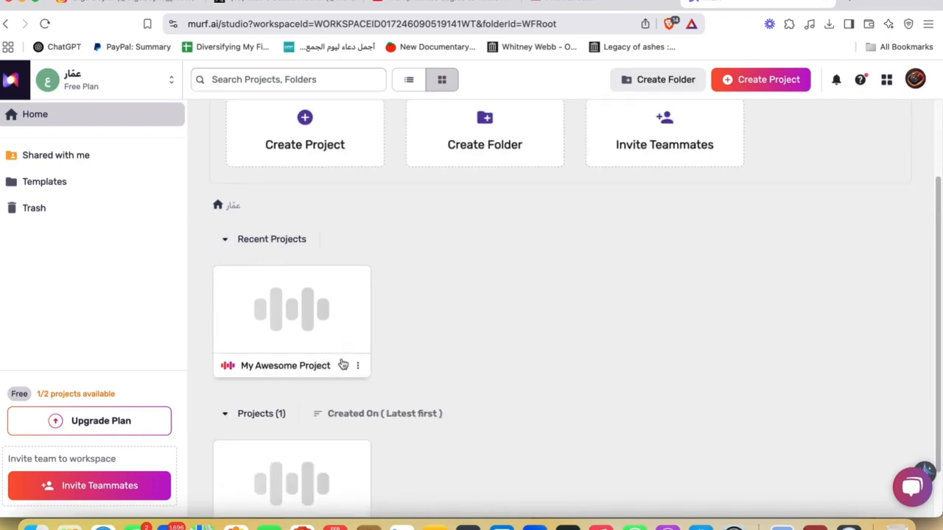
mouse_move(436, 368)
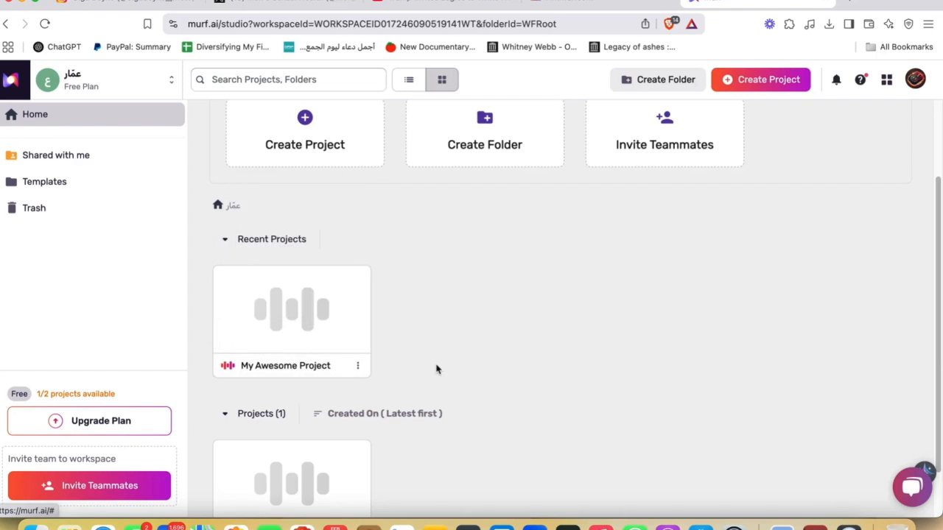
scroll("down", 3)
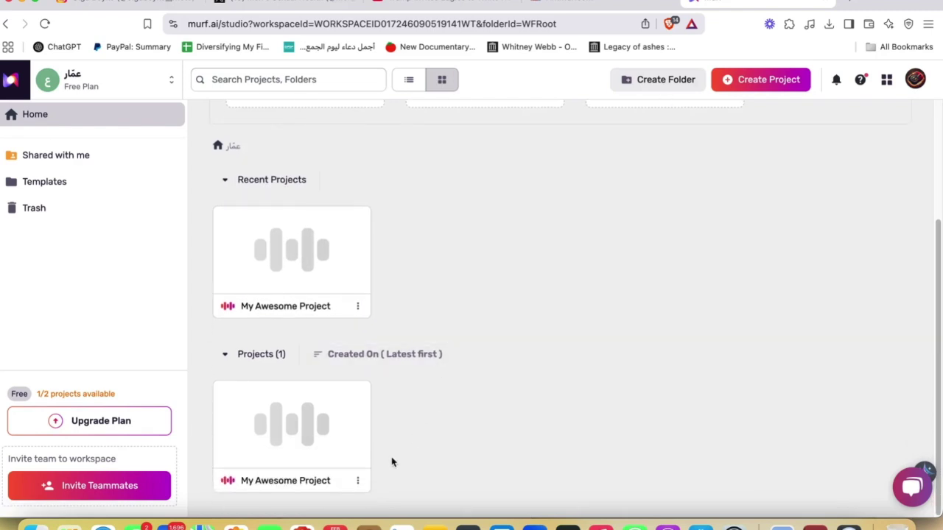
scroll("up", 3)
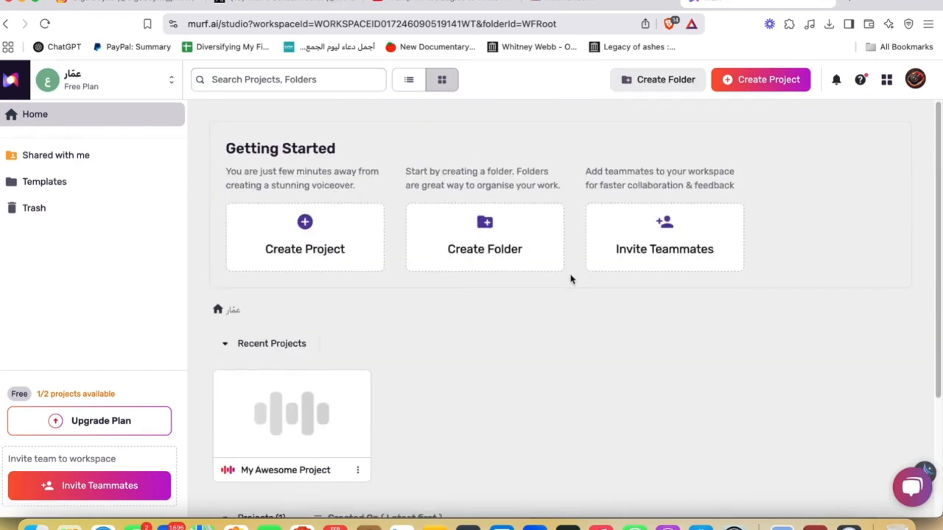
left_click(304, 236)
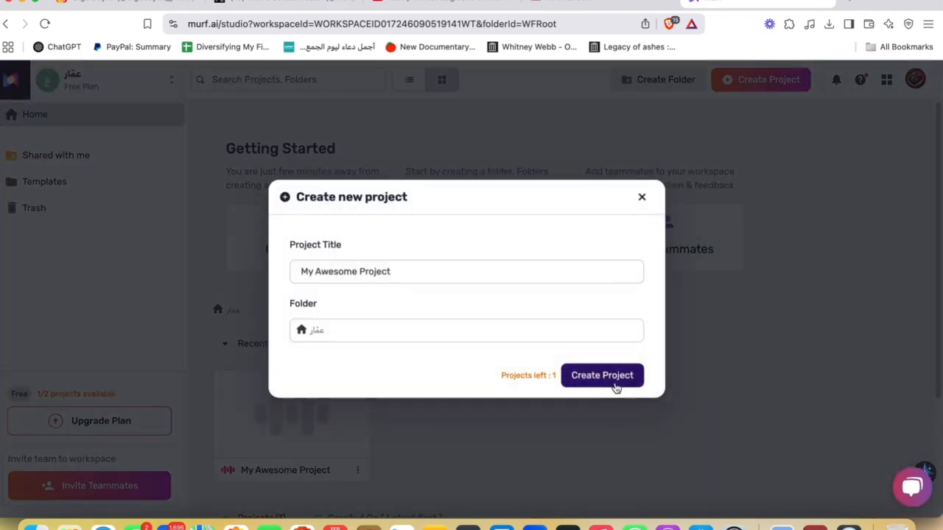
Create My Awesome Project, then search Google for "text example" and go to lipsum.com.
left_click(601, 376)
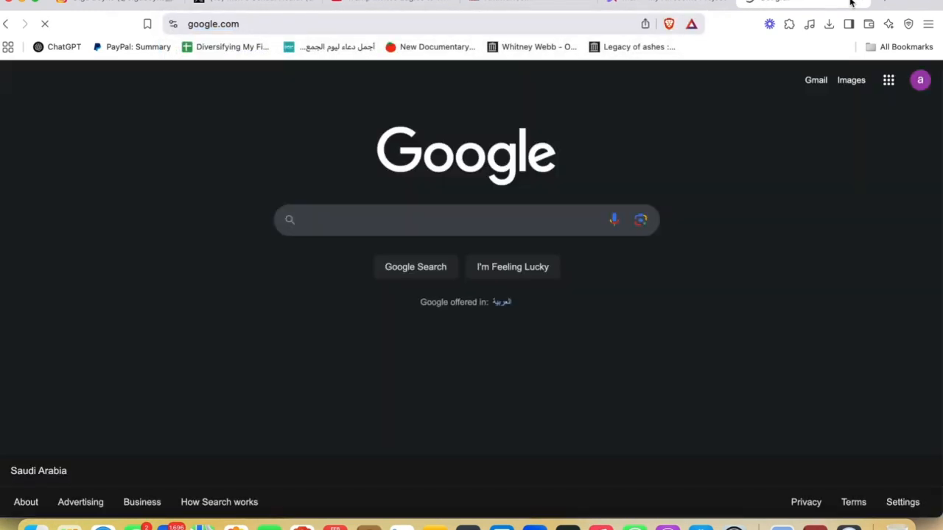
type("text exa")
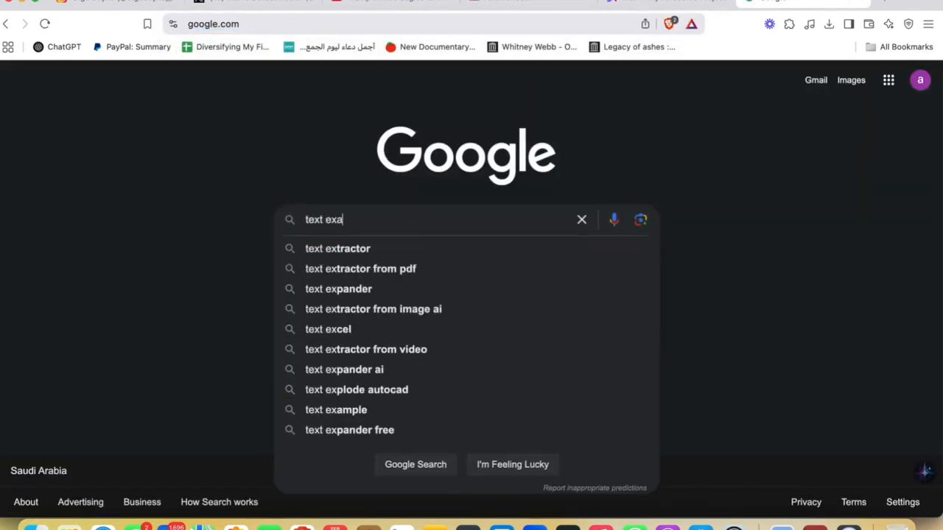
type("mple")
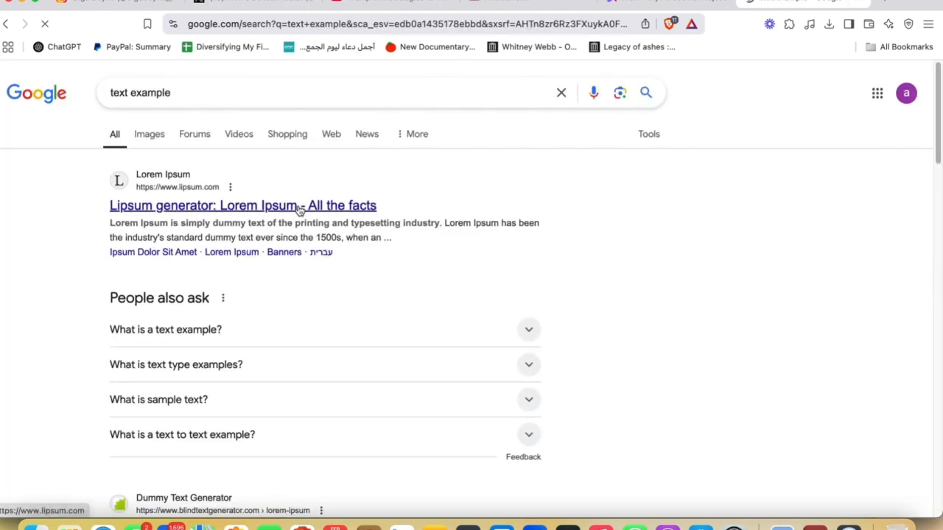
left_click(243, 205)
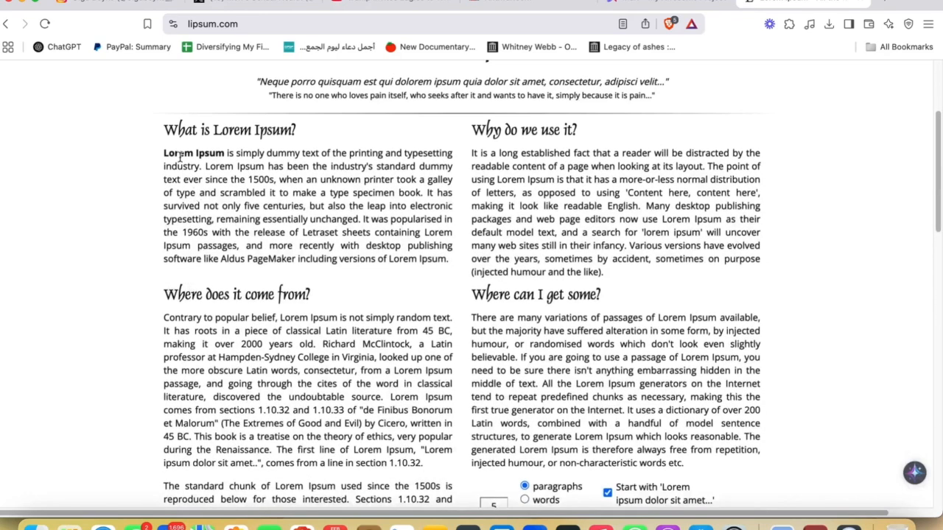
Paste the Lorem Ipsum paragraph into the empty block, split by sentences into four blocks.
right_click(295, 206)
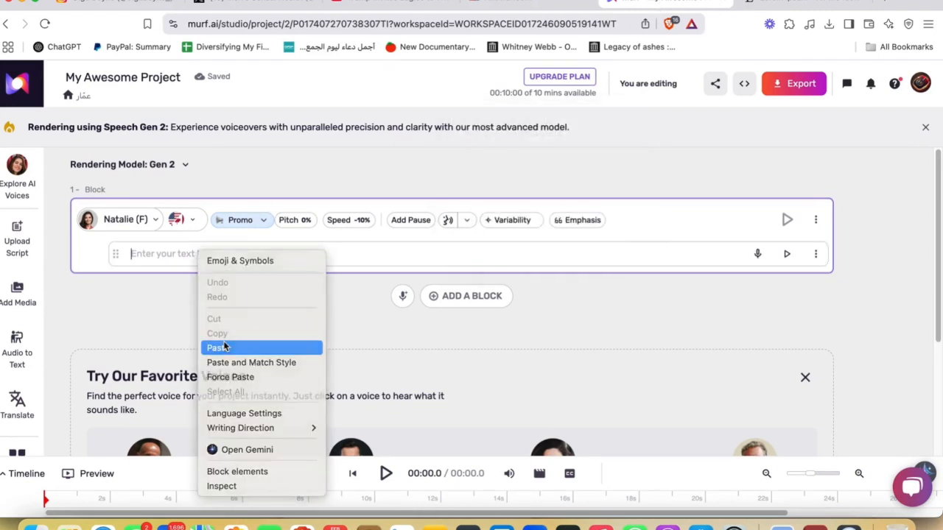
left_click(218, 348)
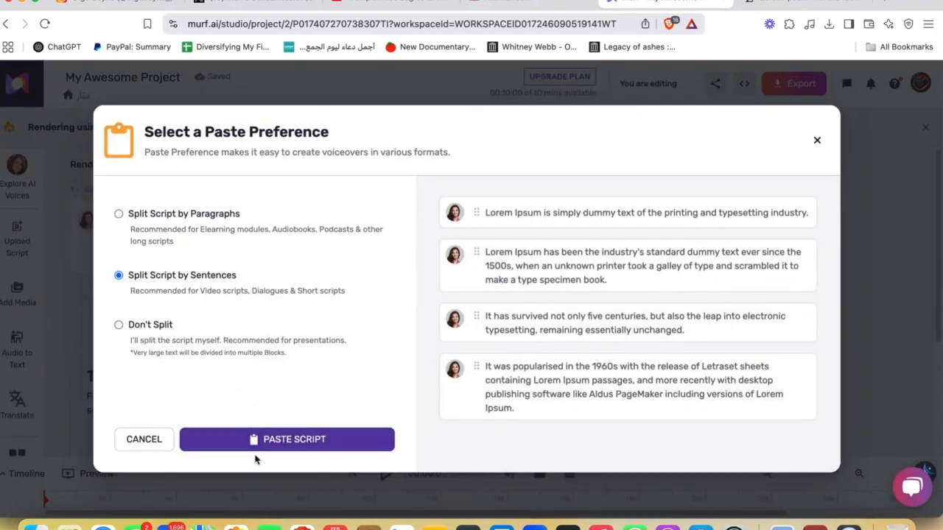
left_click(286, 439)
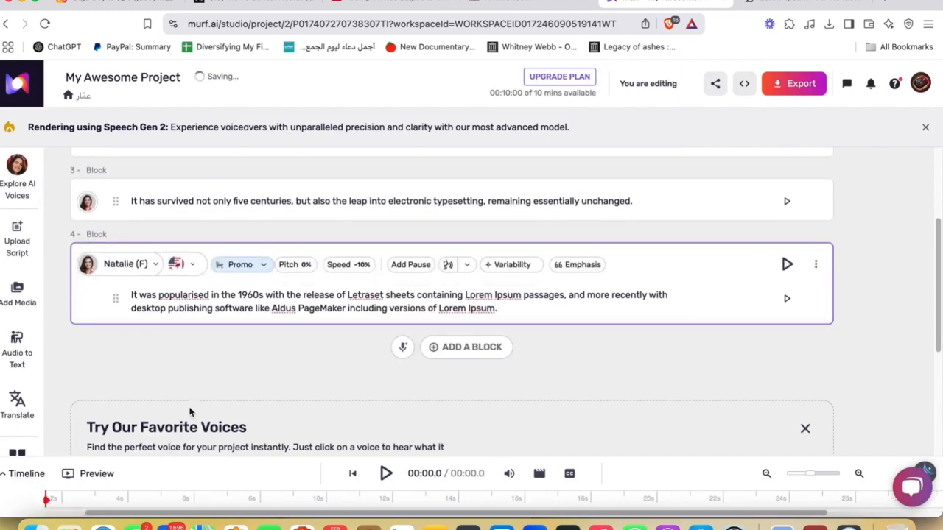
scroll("up", 3)
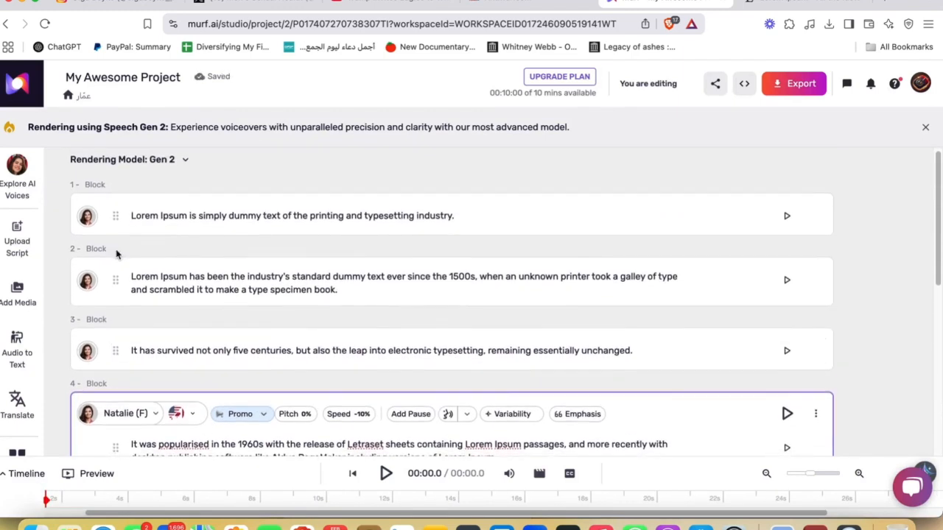
scroll("down", 3)
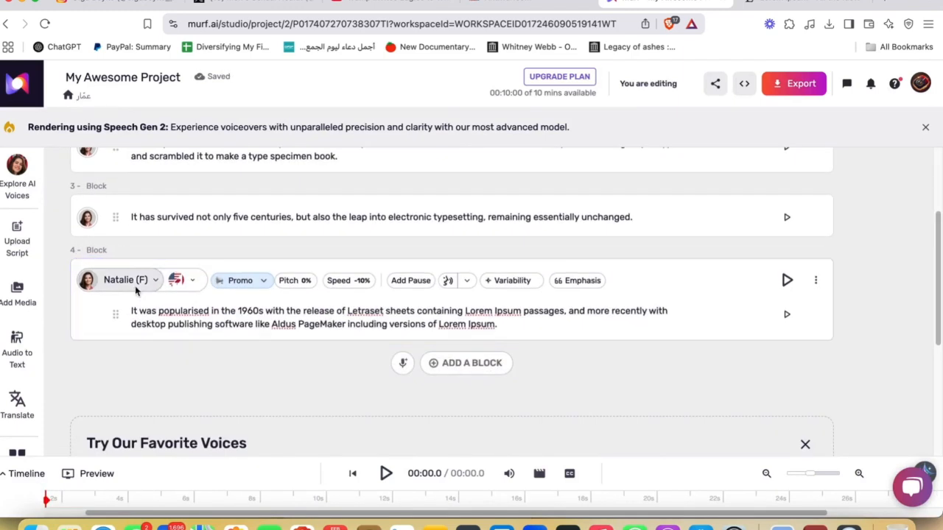
left_click(126, 280)
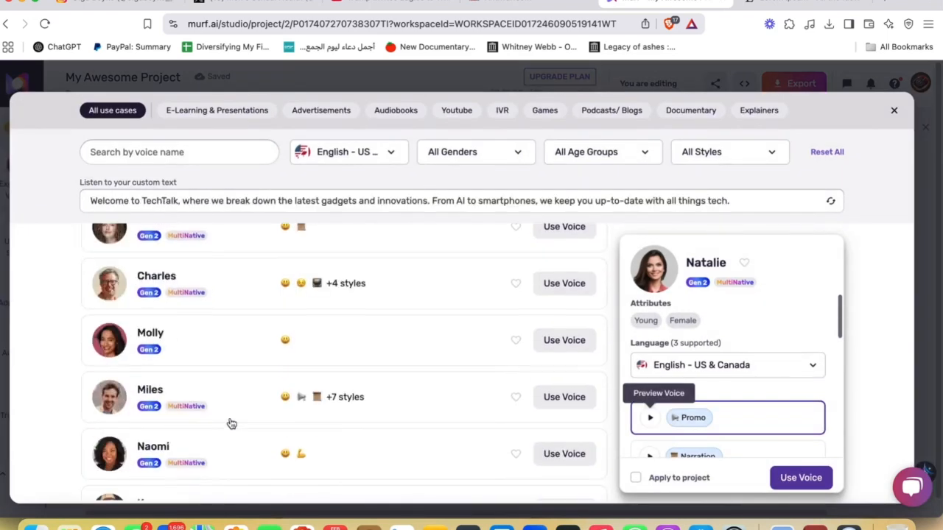
scroll("down", 3)
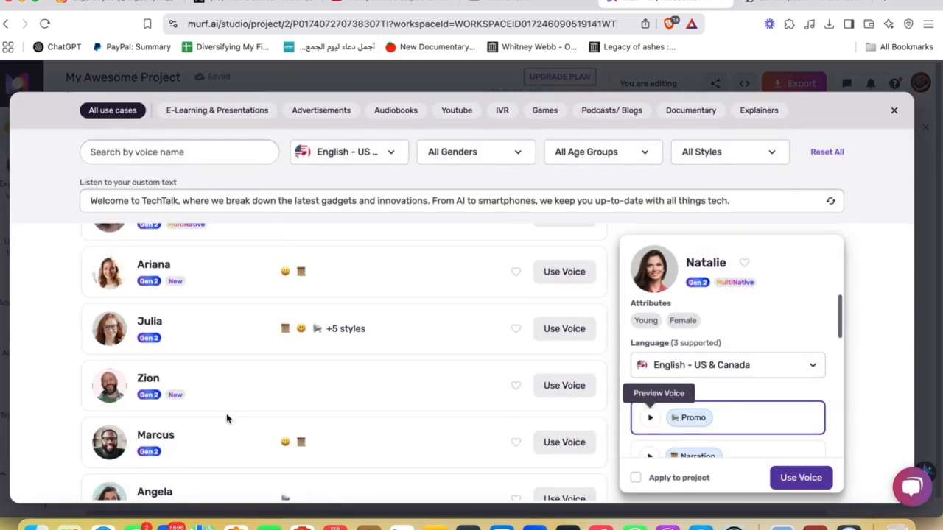
scroll("up", 3)
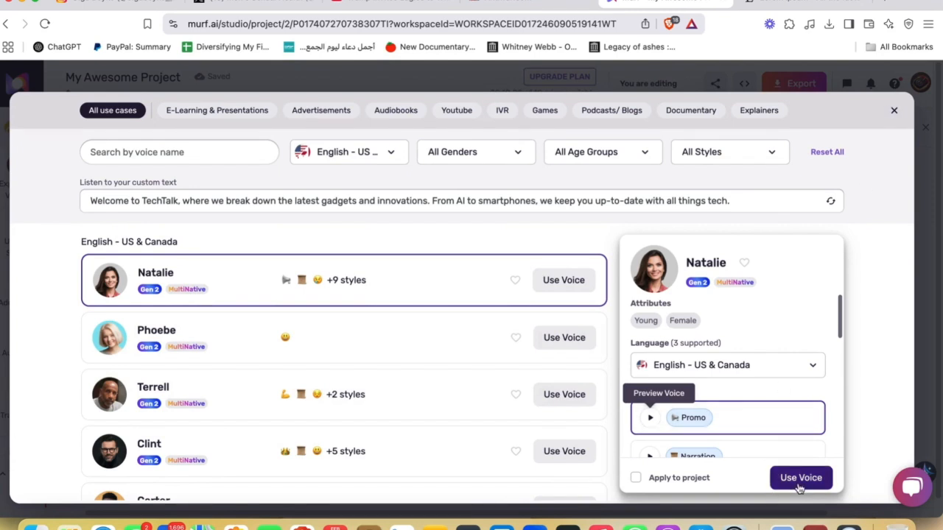
left_click(801, 477)
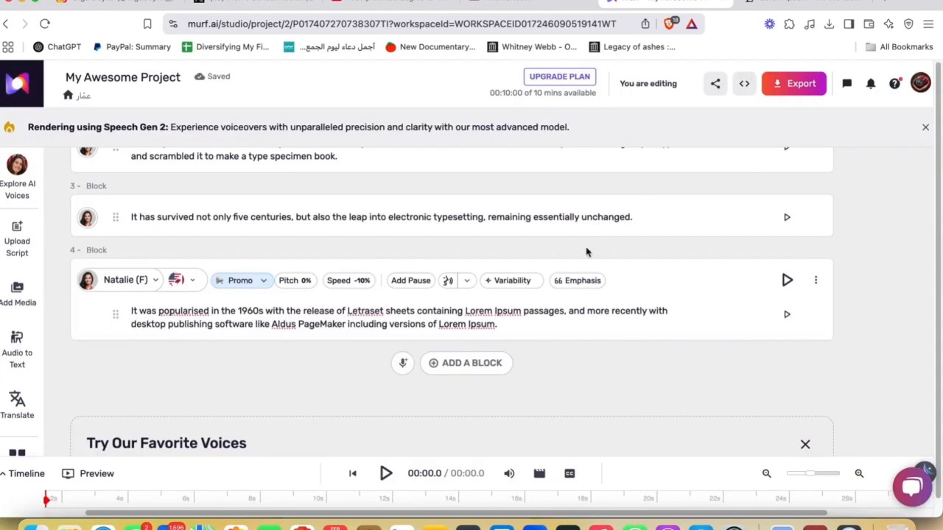
scroll("down", 3)
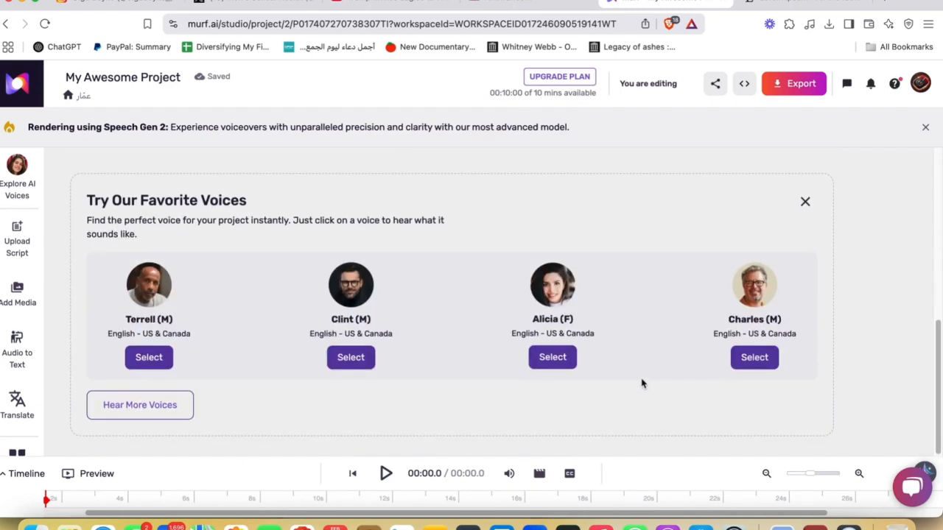
scroll("down", 3)
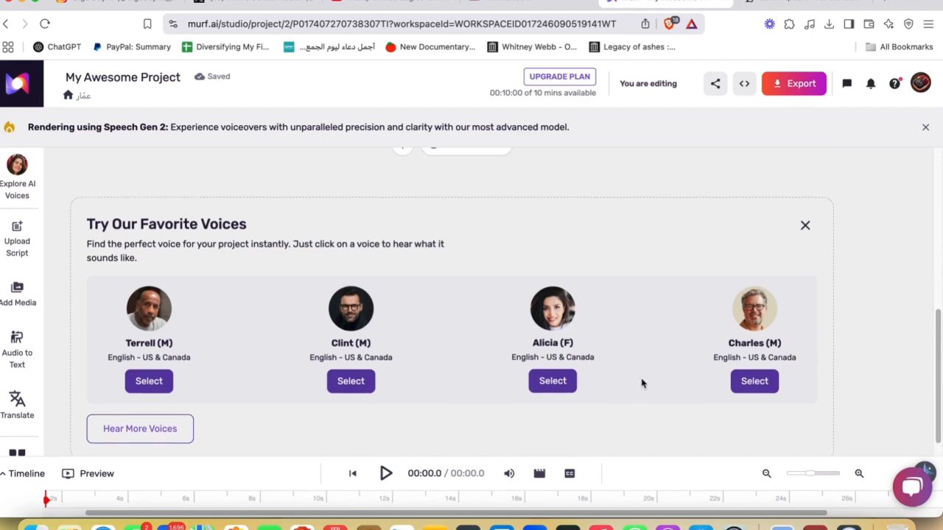
scroll("up", 3)
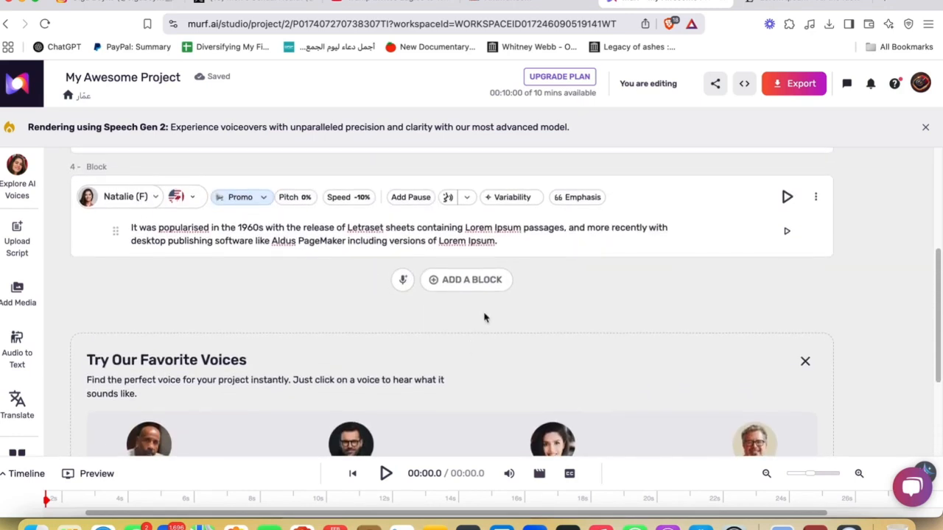
scroll("down", 3)
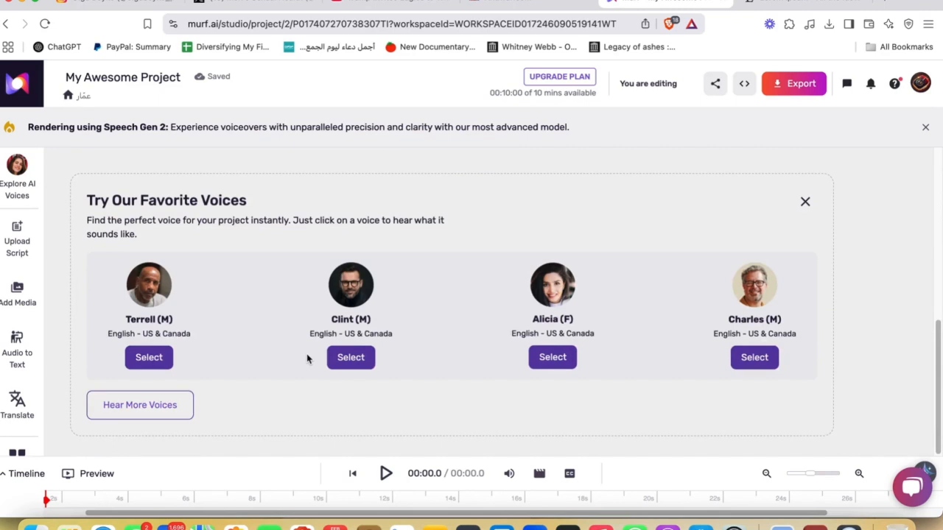
mouse_move(140, 404)
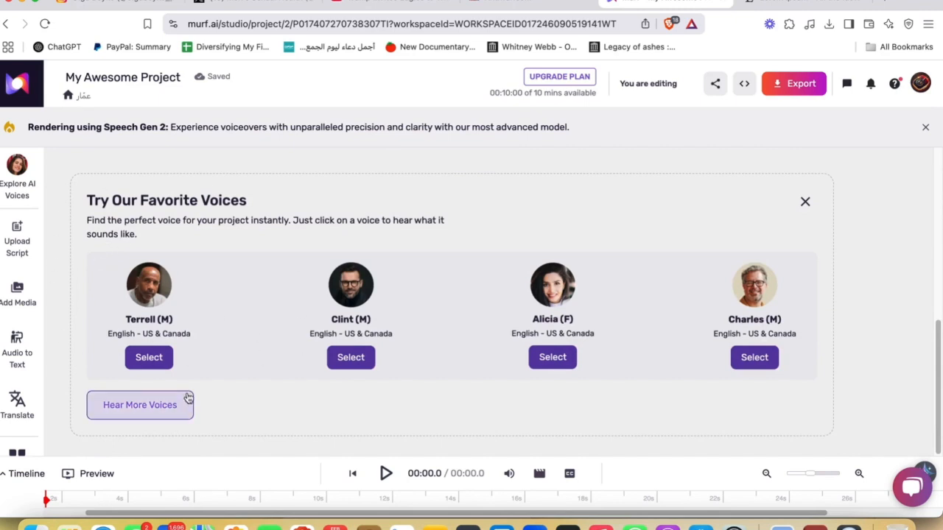
mouse_move(257, 269)
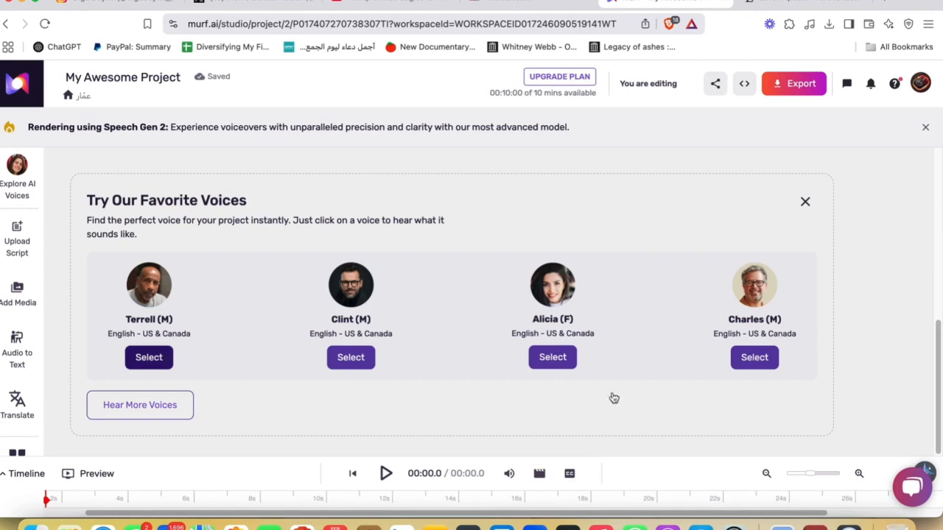
Pick Terrell as the project voice and build the voiceover audio preview.
left_click(148, 358)
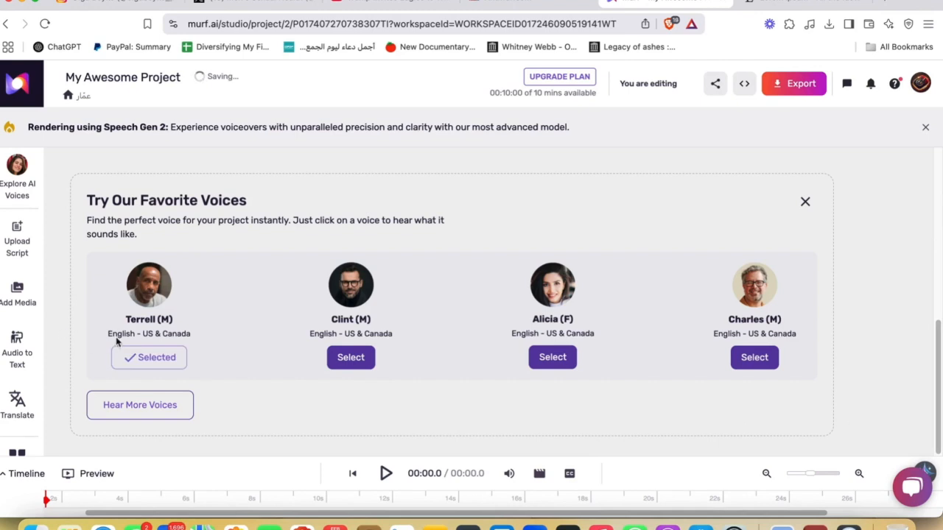
mouse_move(182, 389)
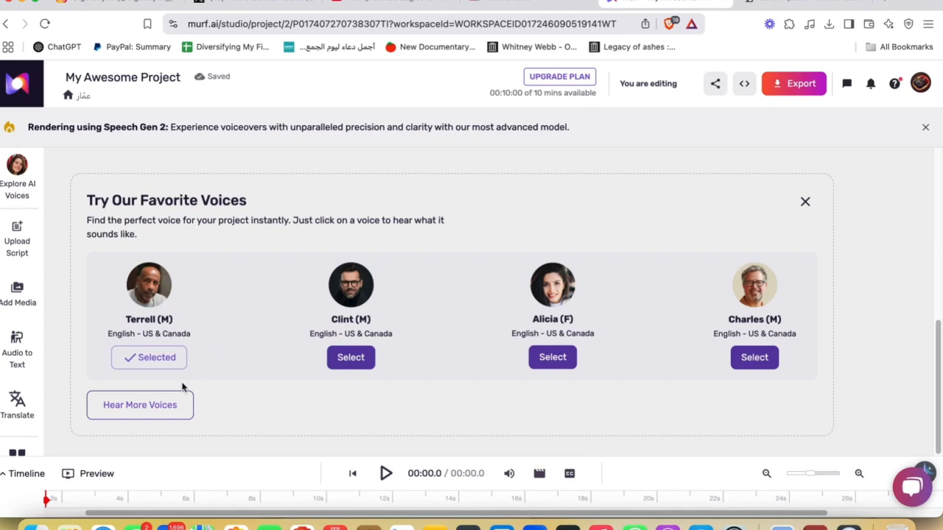
mouse_move(233, 371)
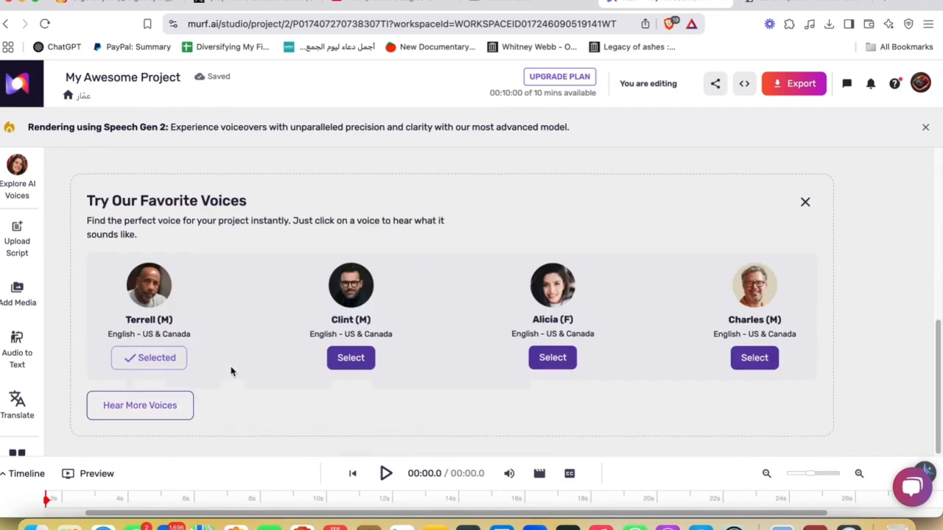
mouse_move(386, 475)
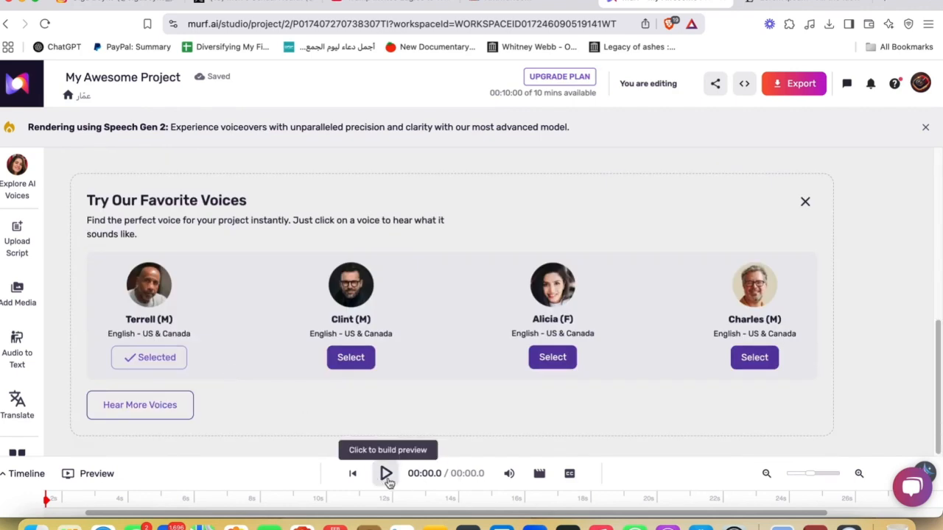
left_click(386, 475)
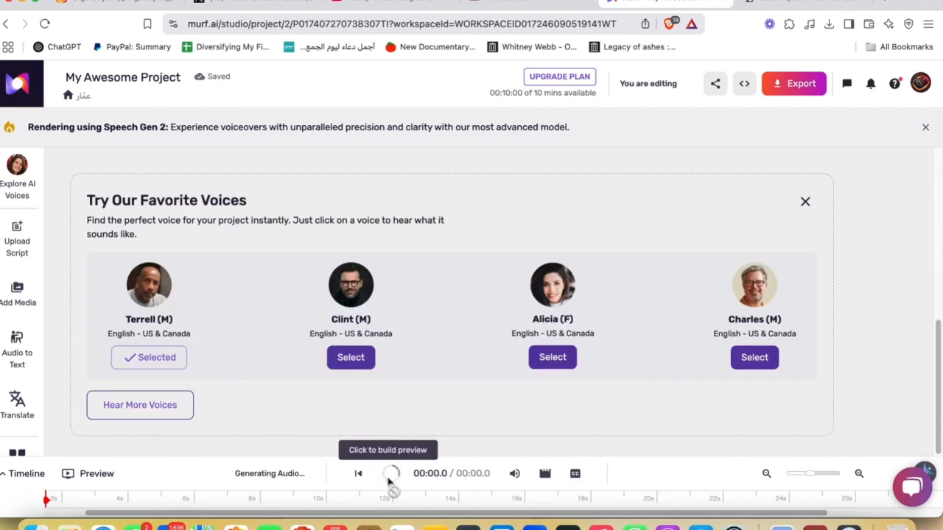
mouse_move(395, 483)
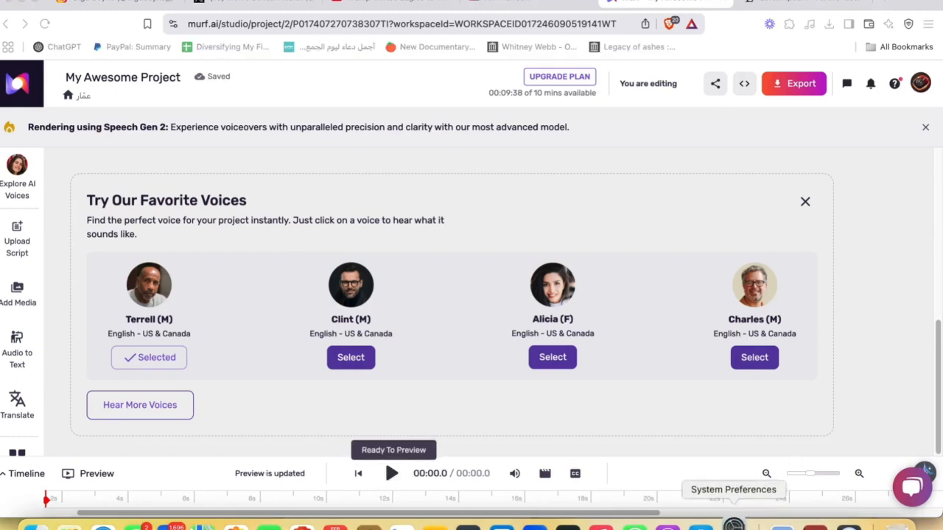
Set macOS sound output to the Screen recording device, then play the Murf preview.
left_click(734, 524)
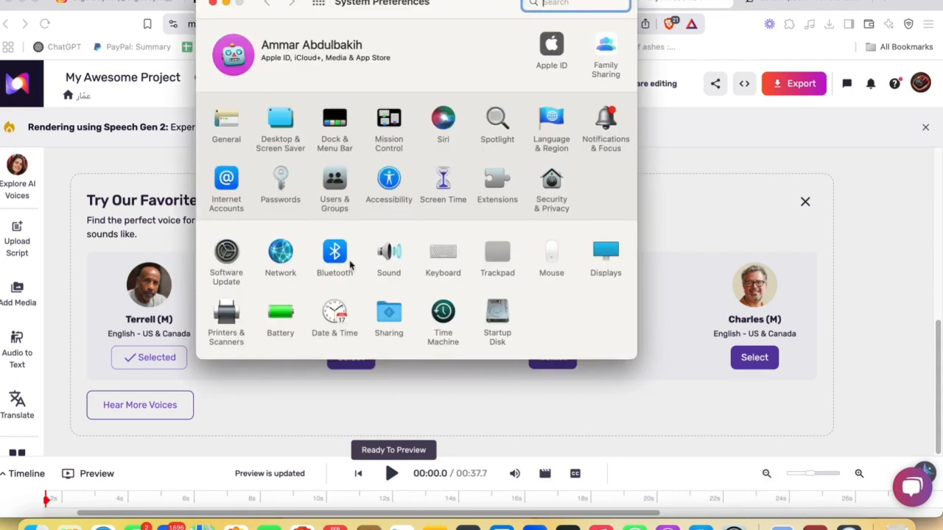
left_click(389, 258)
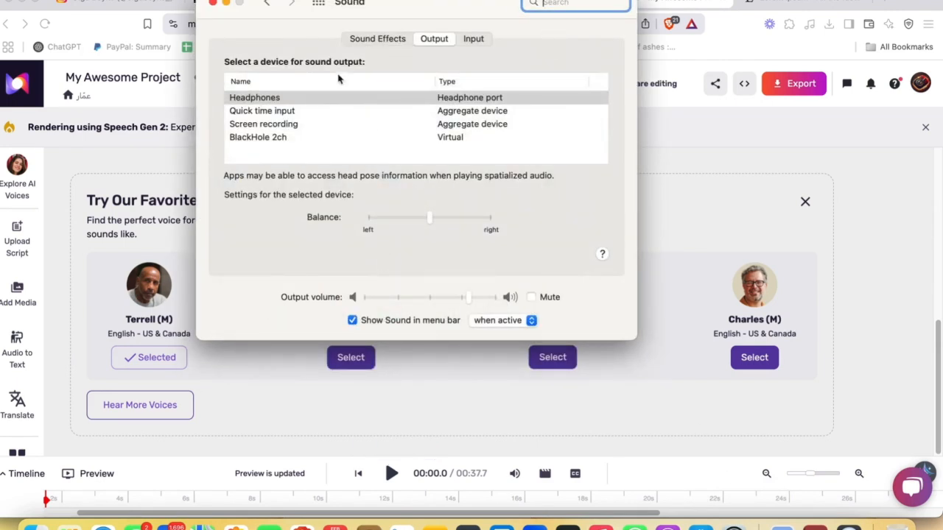
left_click(473, 38)
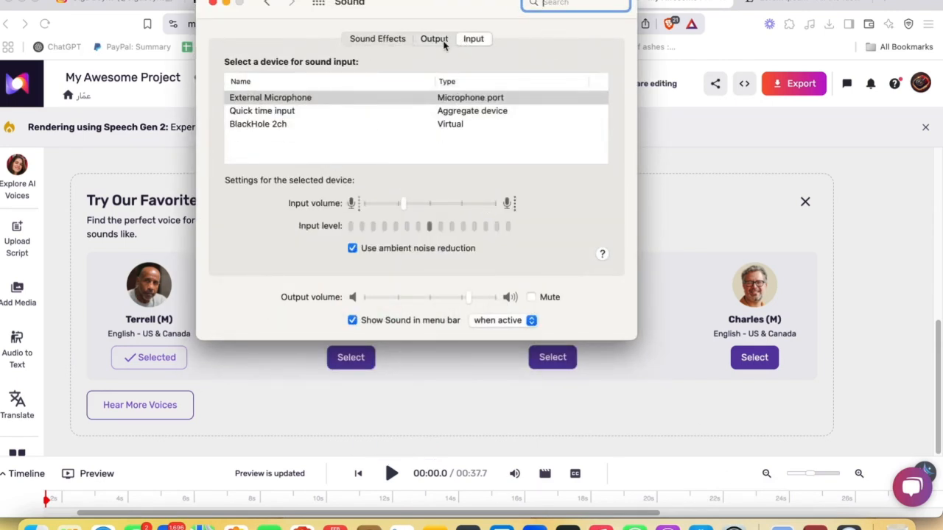
left_click(433, 38)
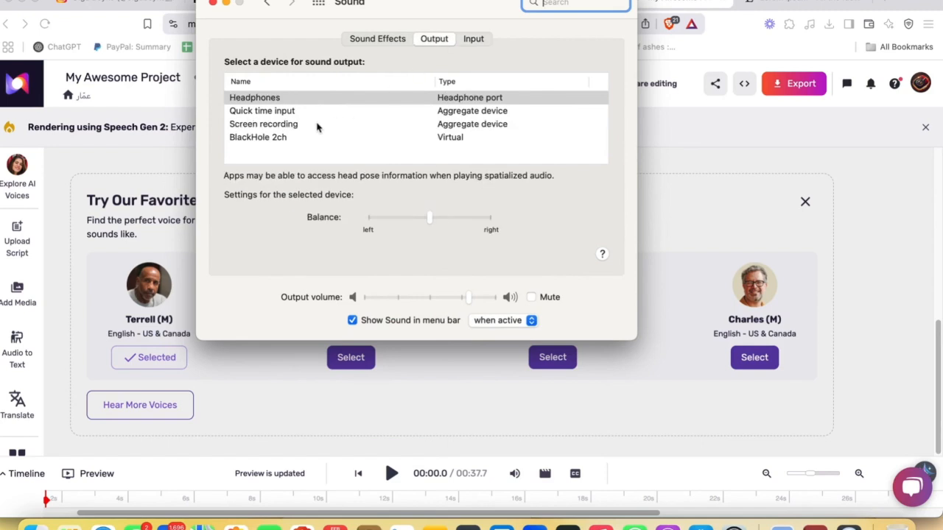
left_click(262, 124)
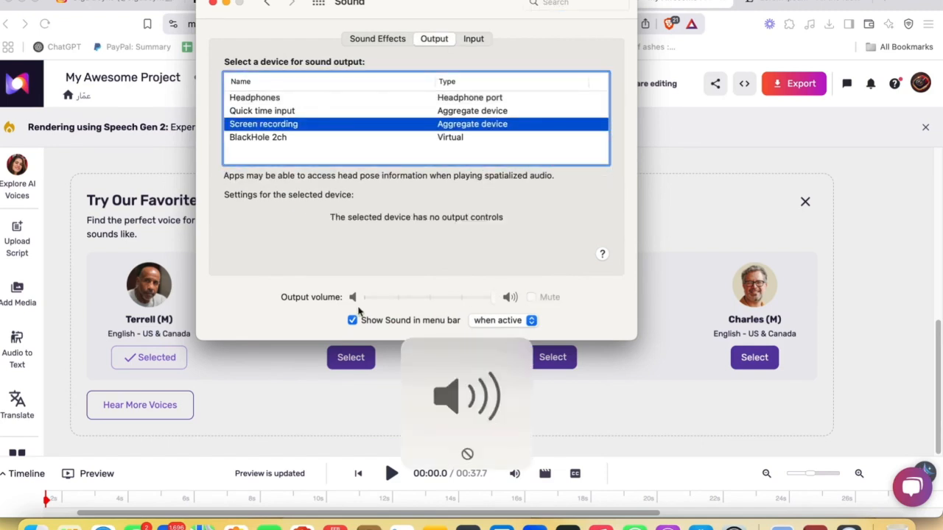
left_click(392, 474)
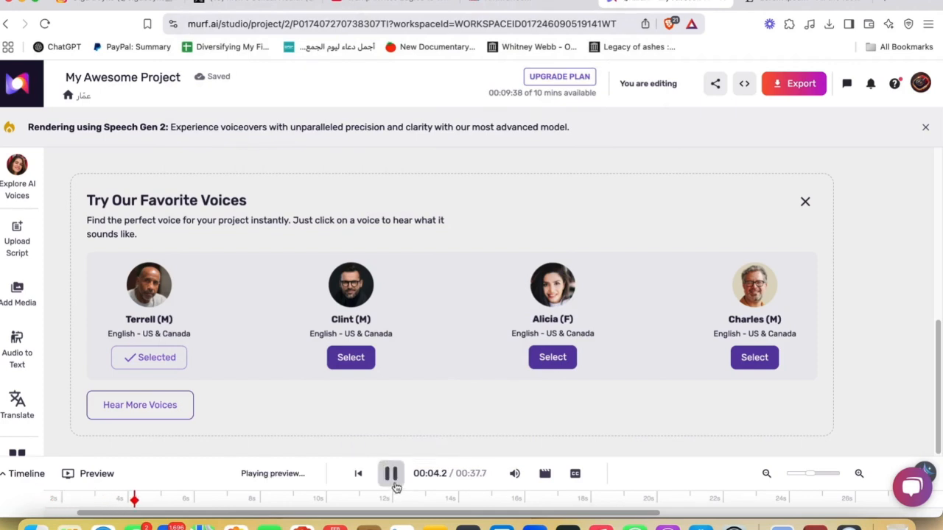
Pause the voiceover preview and scroll back up to the four script blocks.
left_click(392, 474)
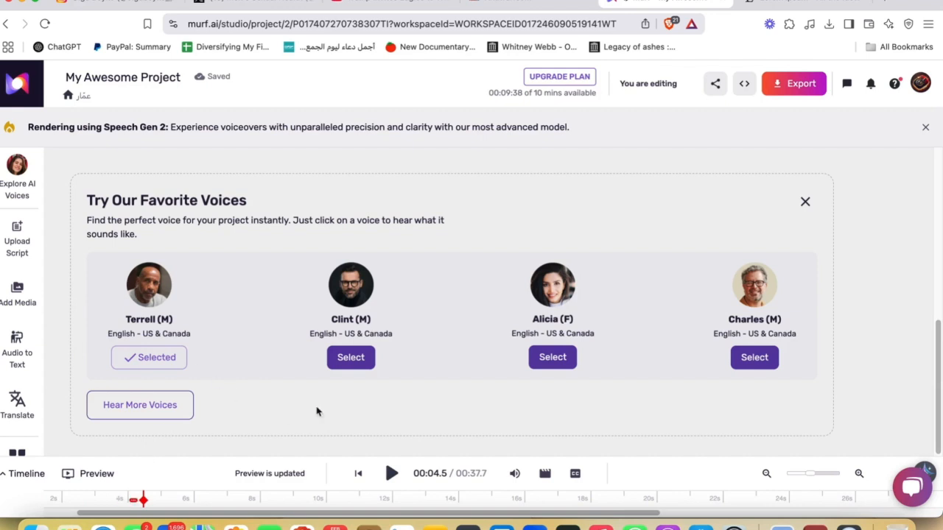
mouse_move(129, 494)
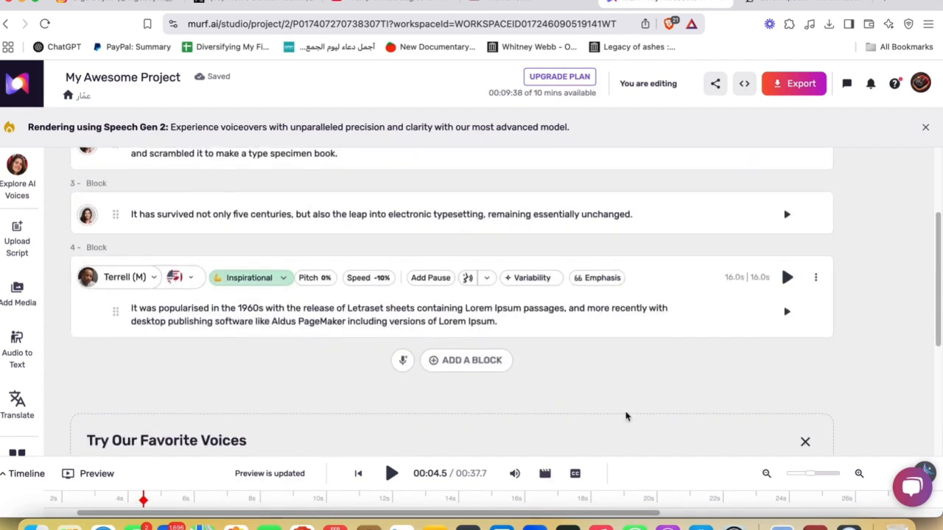
scroll("up", 3)
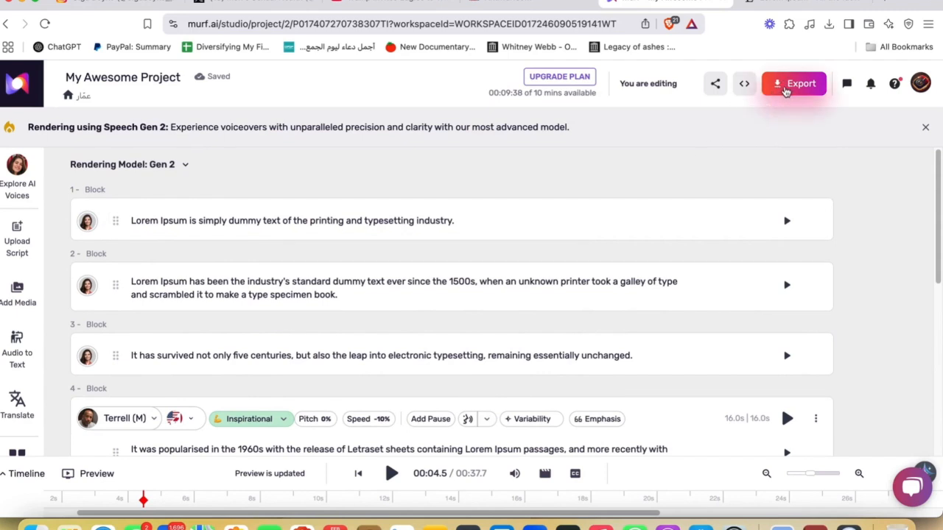
mouse_move(700, 169)
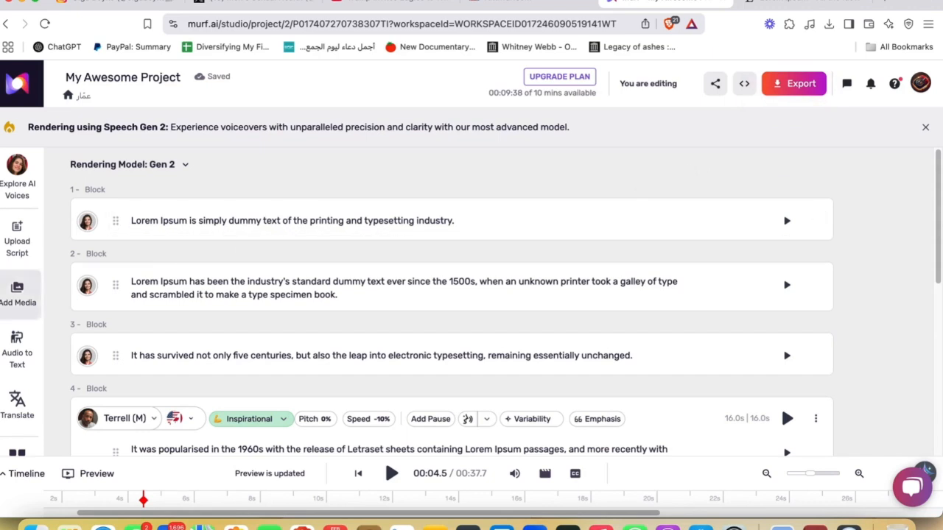
scroll("down", 3)
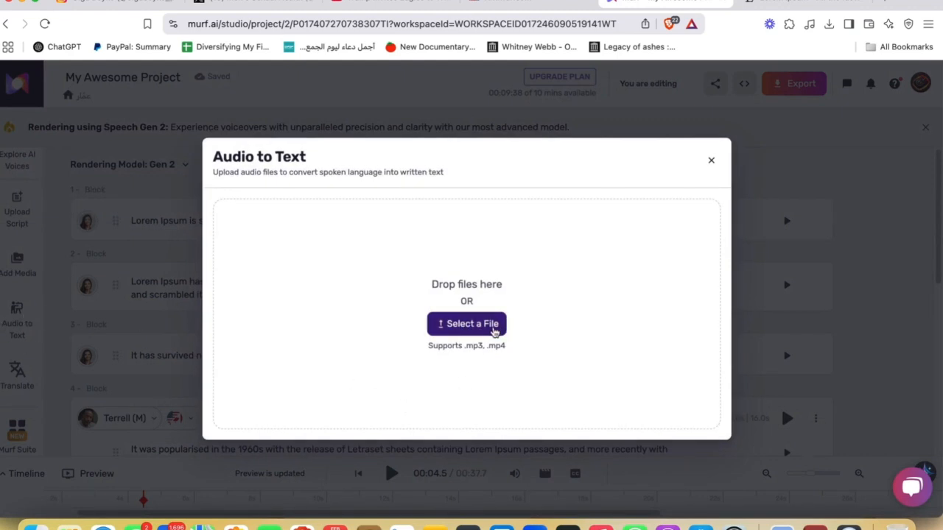
left_click(465, 324)
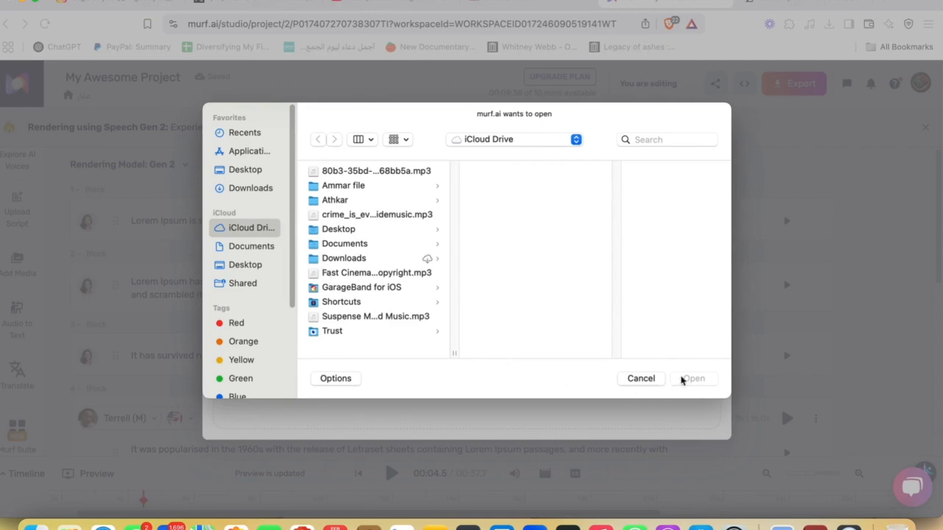
left_click(640, 377)
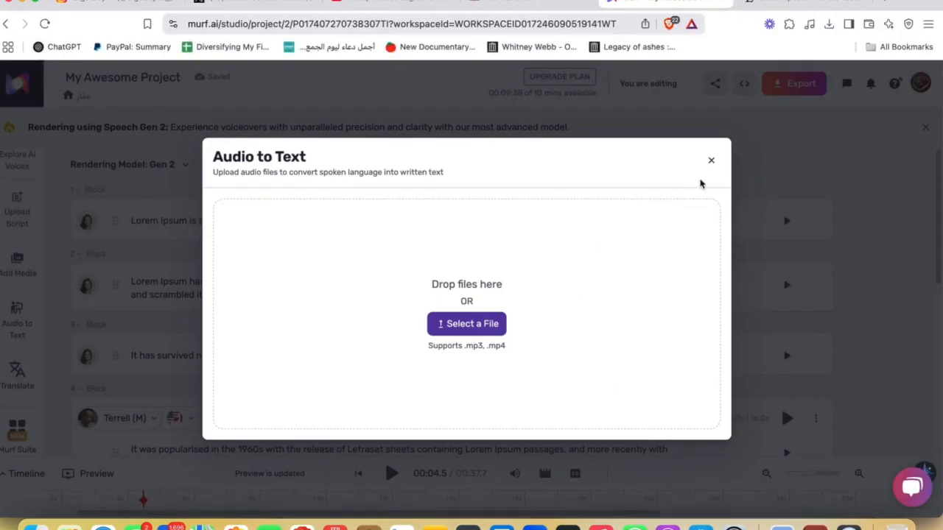
left_click(710, 159)
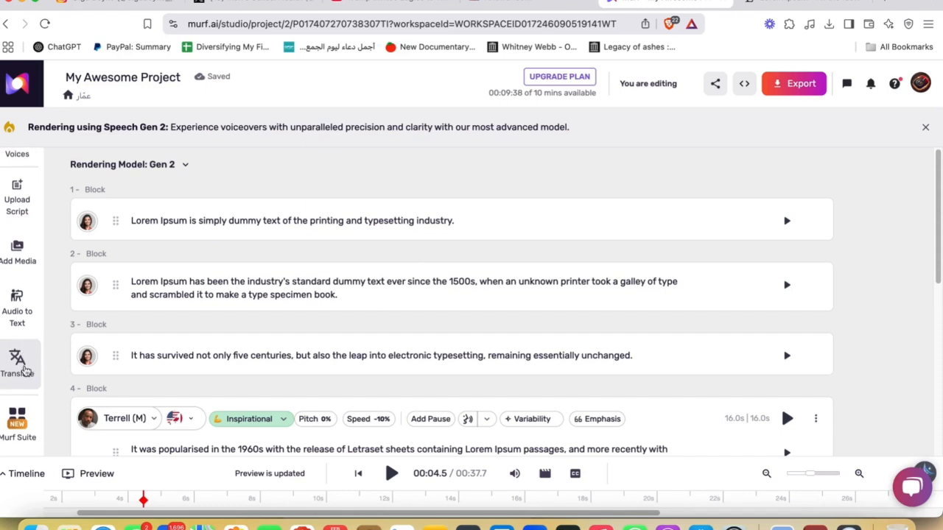
left_click(18, 361)
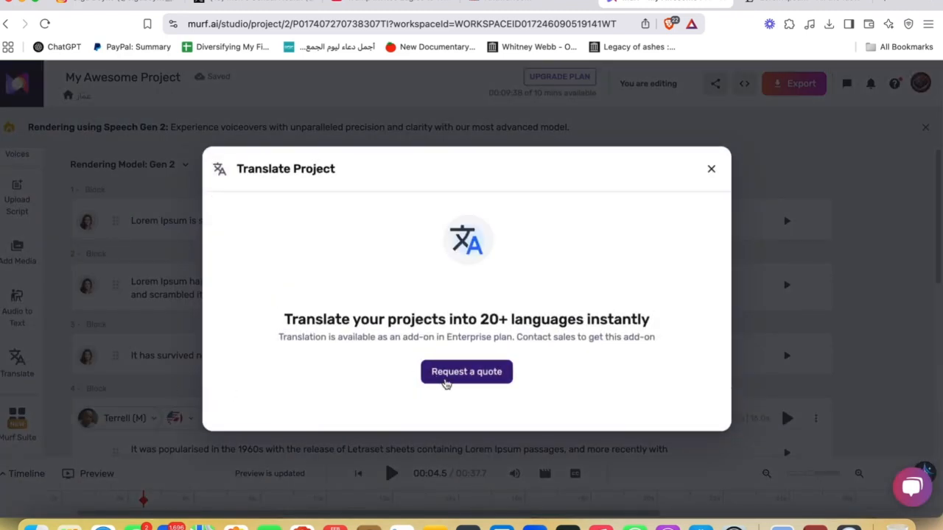
mouse_move(474, 384)
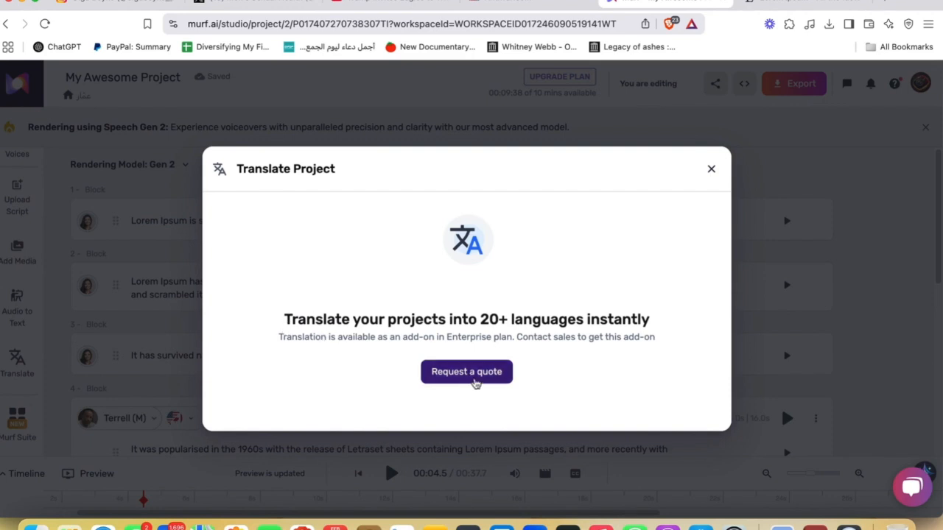
mouse_move(375, 350)
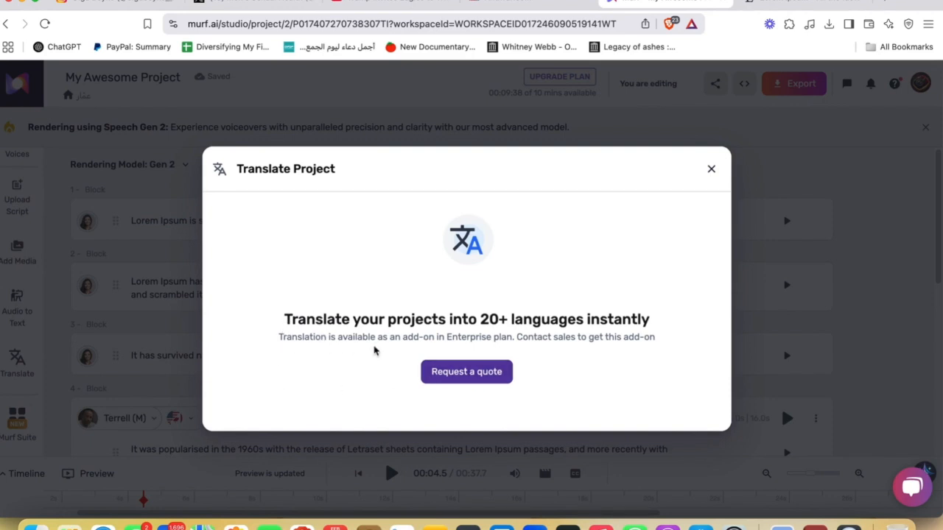
mouse_move(465, 356)
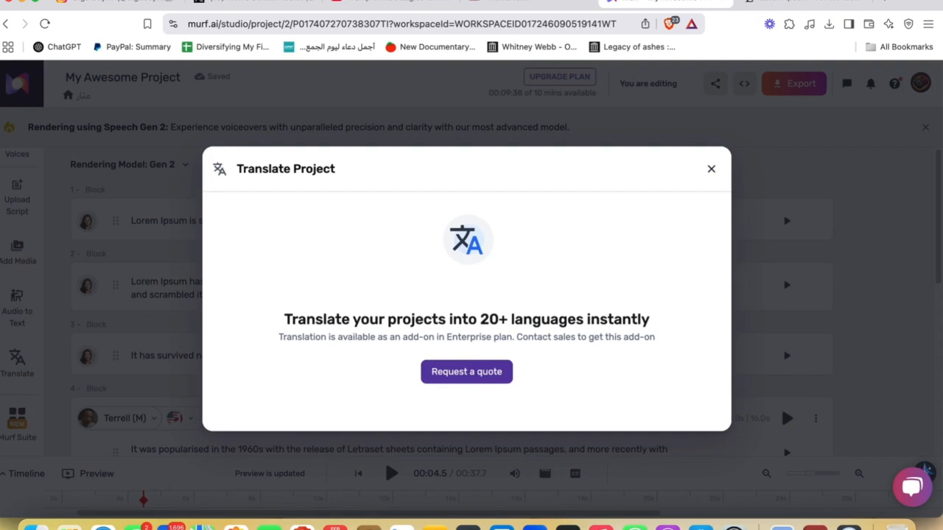
mouse_move(611, 198)
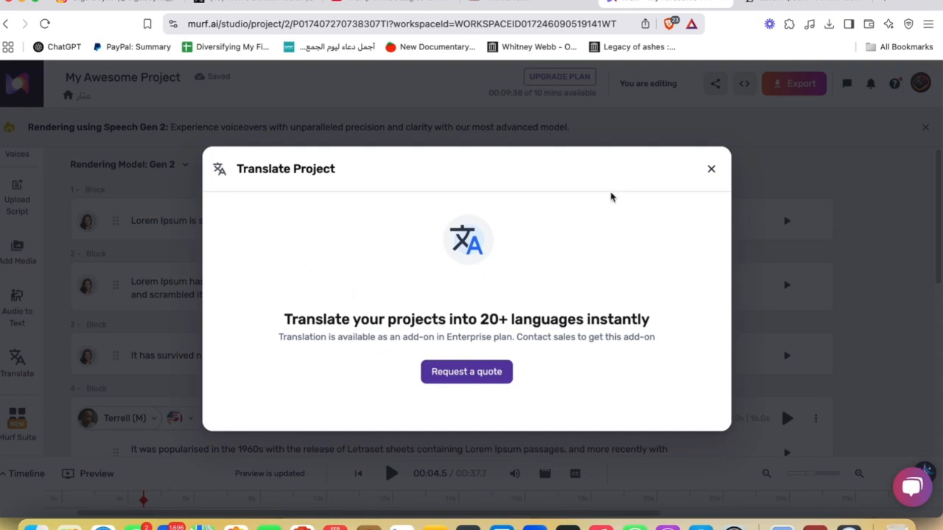
mouse_move(577, 336)
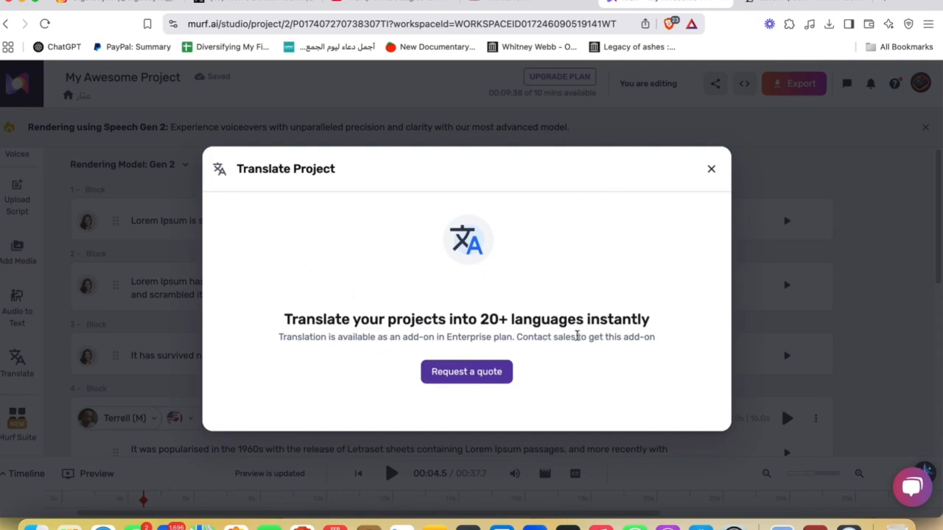
left_click(710, 168)
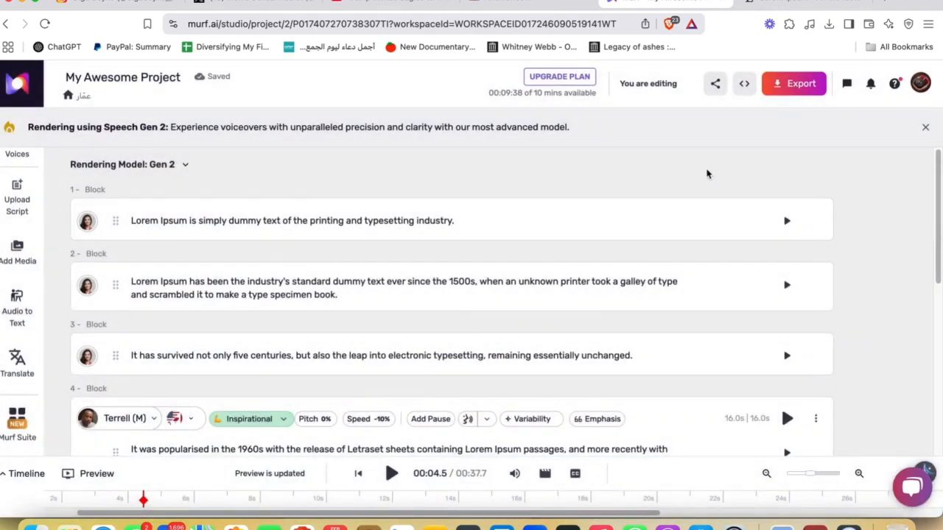
mouse_move(175, 205)
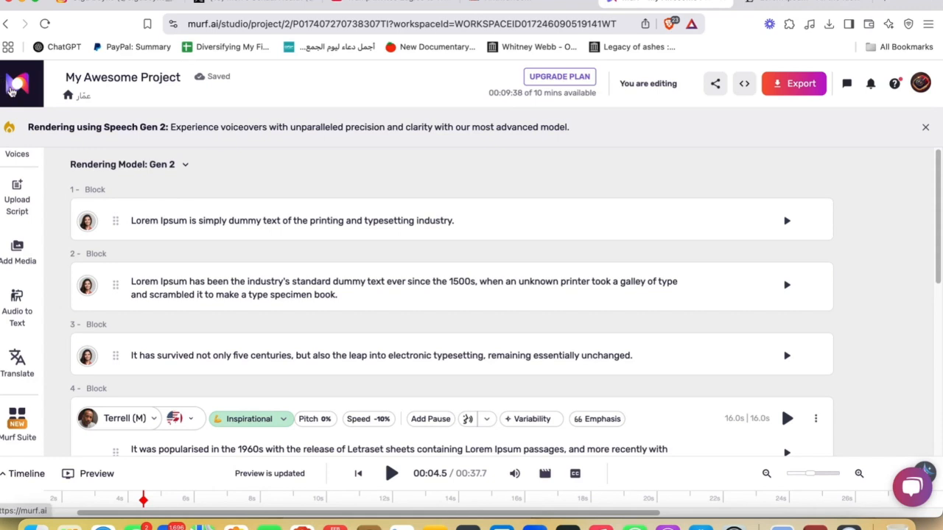
mouse_move(392, 474)
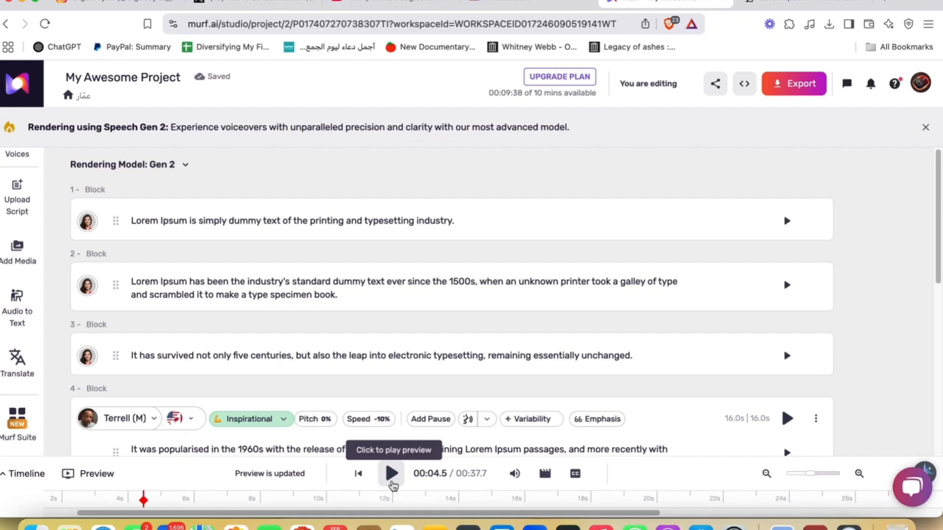
left_click(392, 474)
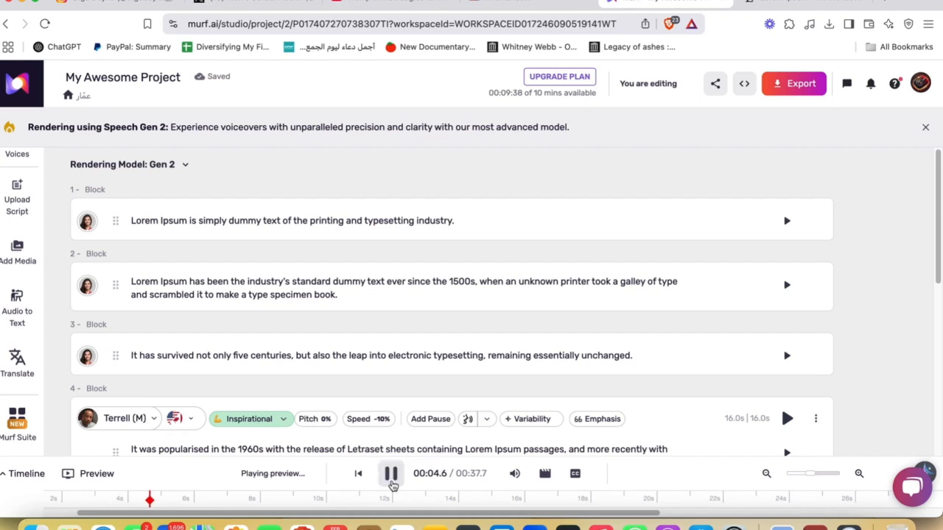
left_click(390, 475)
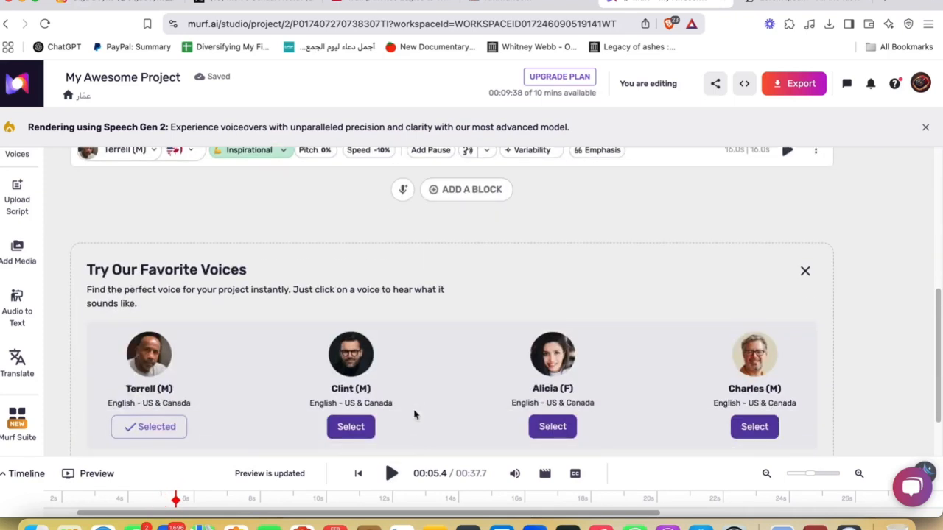
scroll("down", 3)
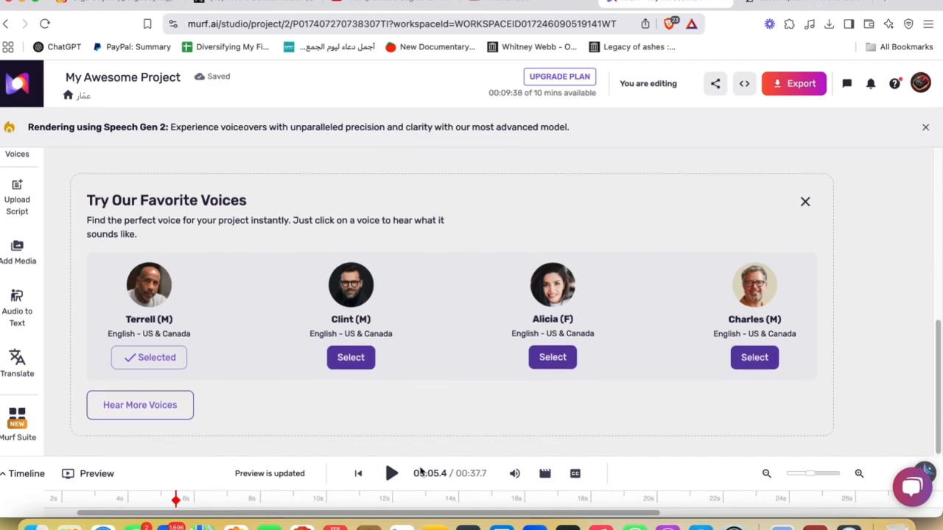
mouse_move(418, 470)
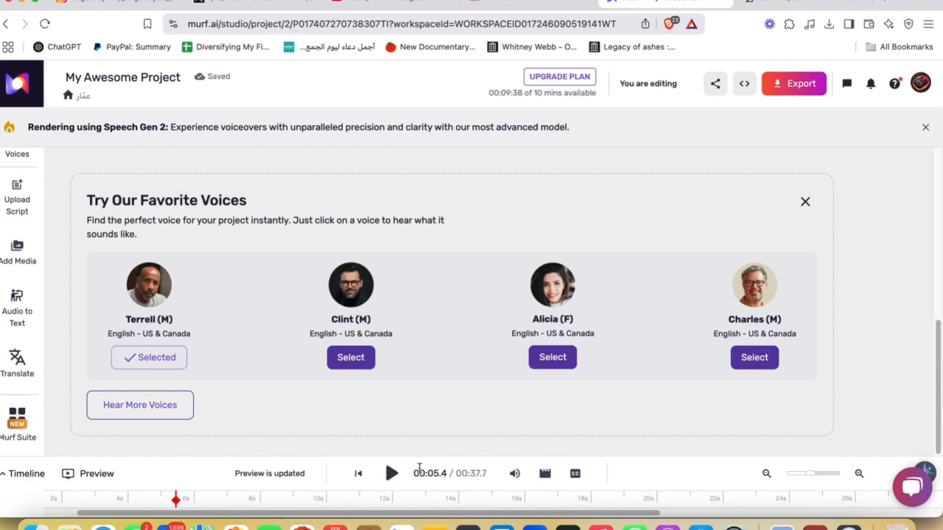
mouse_move(422, 451)
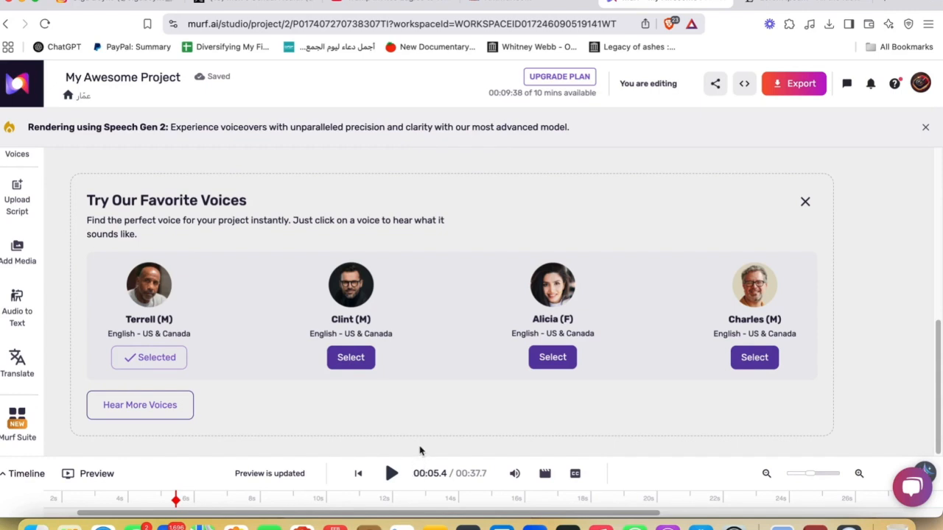
scroll("up", 3)
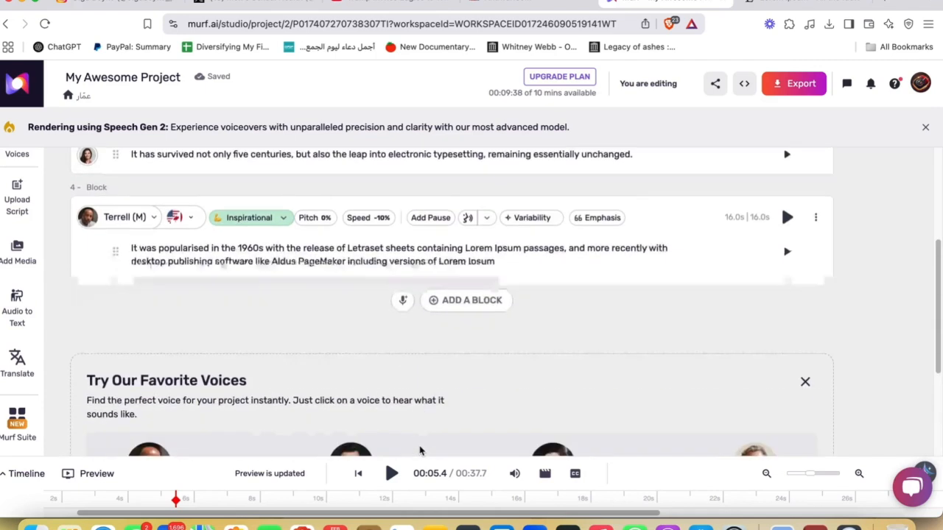
scroll("down", 3)
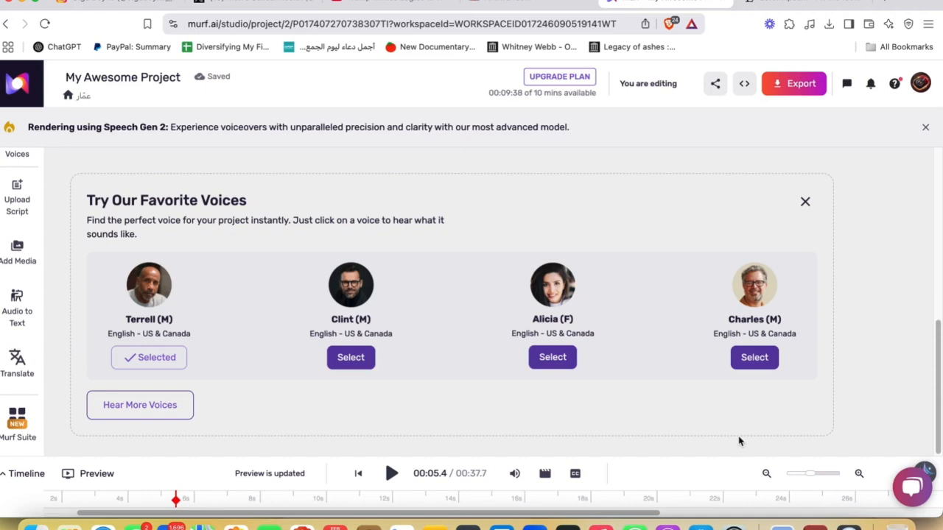
left_click(804, 200)
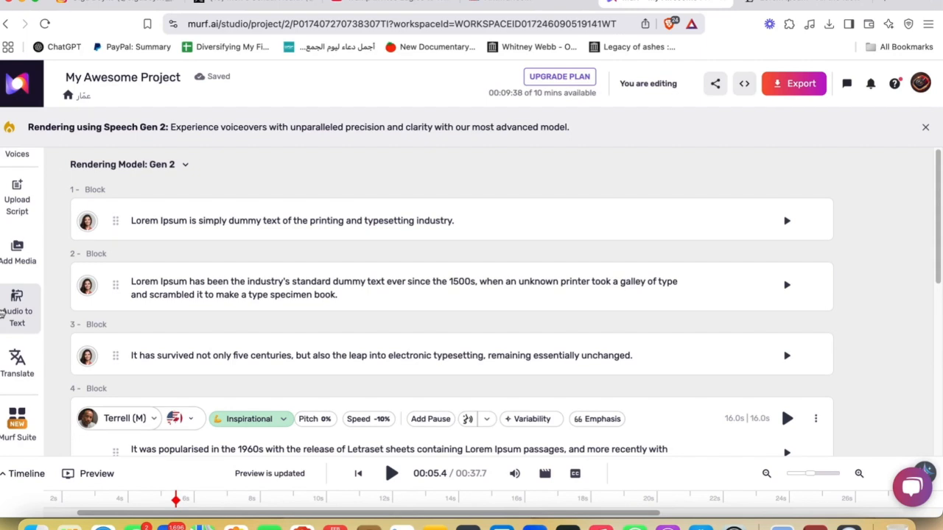
mouse_move(106, 238)
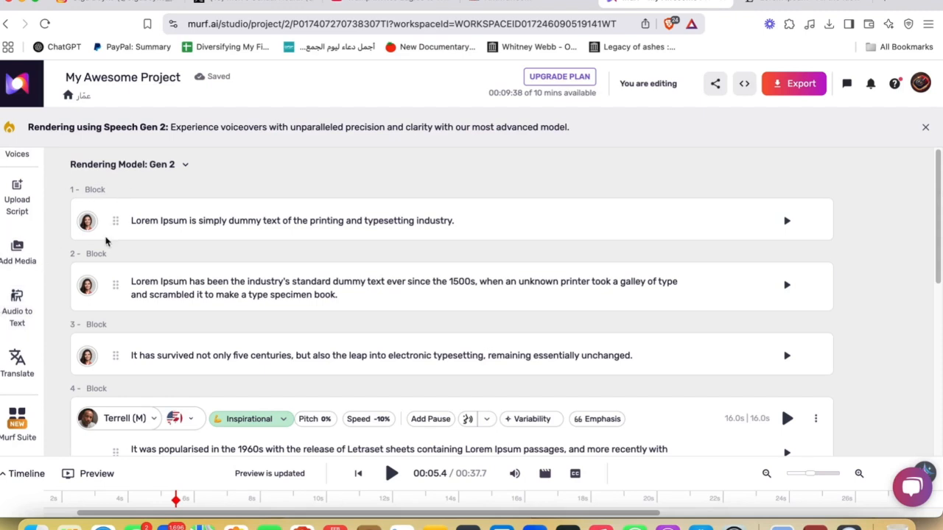
mouse_move(109, 224)
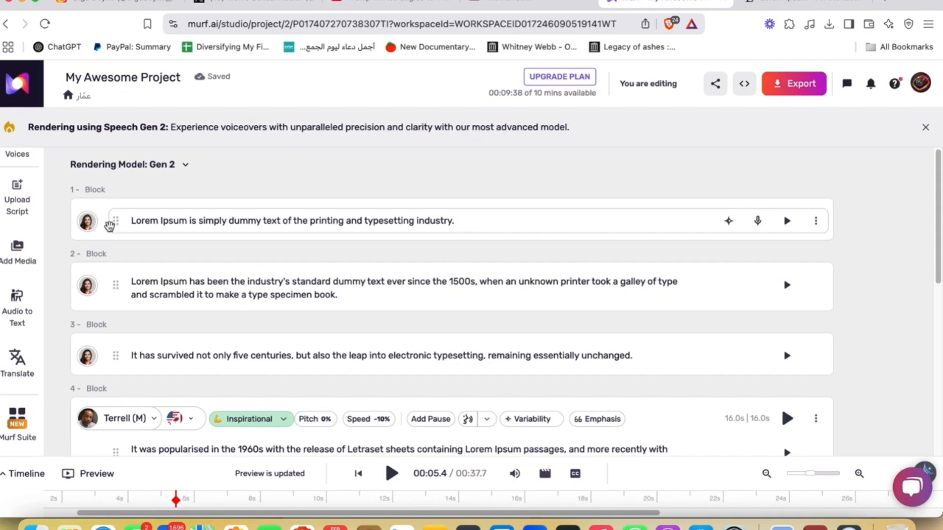
mouse_move(172, 214)
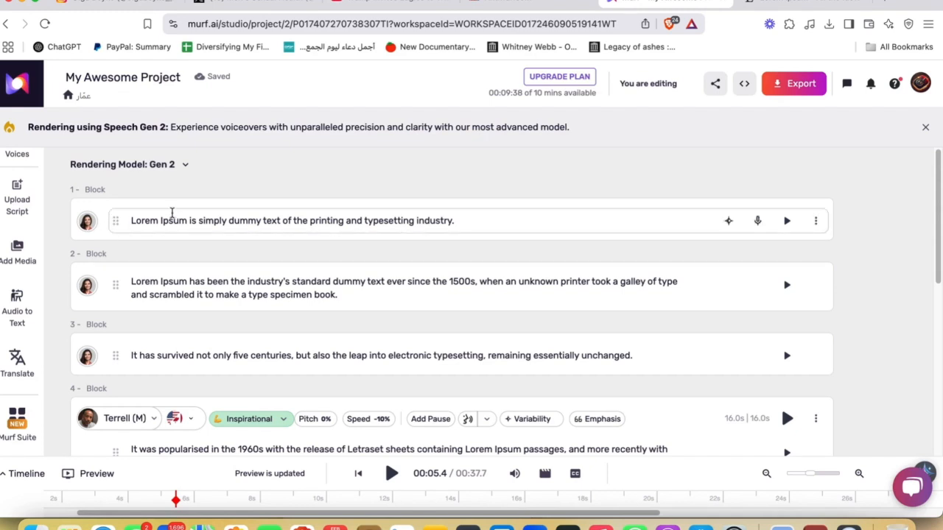
scroll("down", 3)
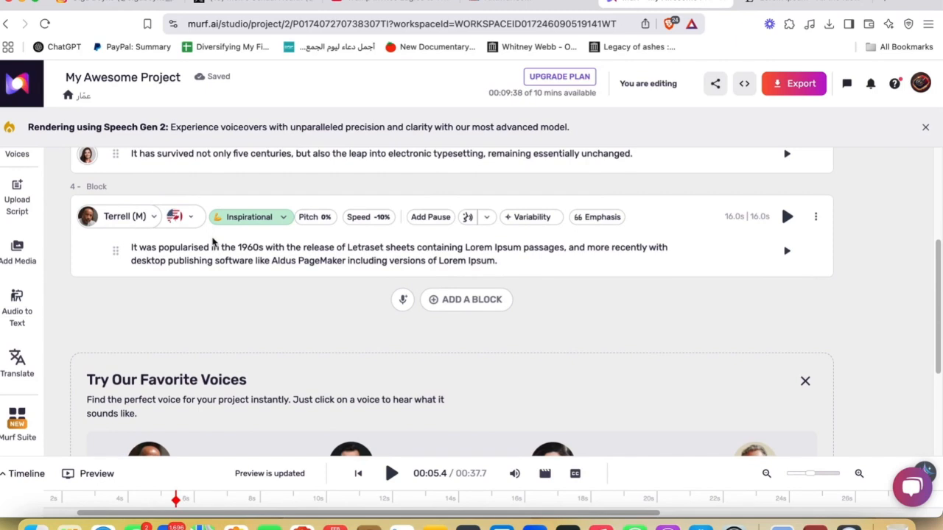
mouse_move(242, 251)
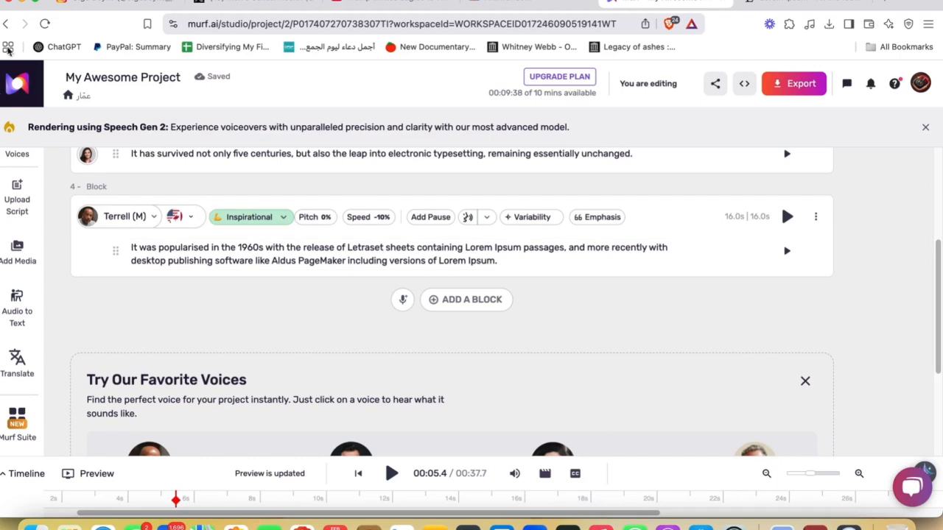
Return to the workspace home, dismiss the Speech Gen 2 notice and browse the My Awesome Project list.
left_click(18, 82)
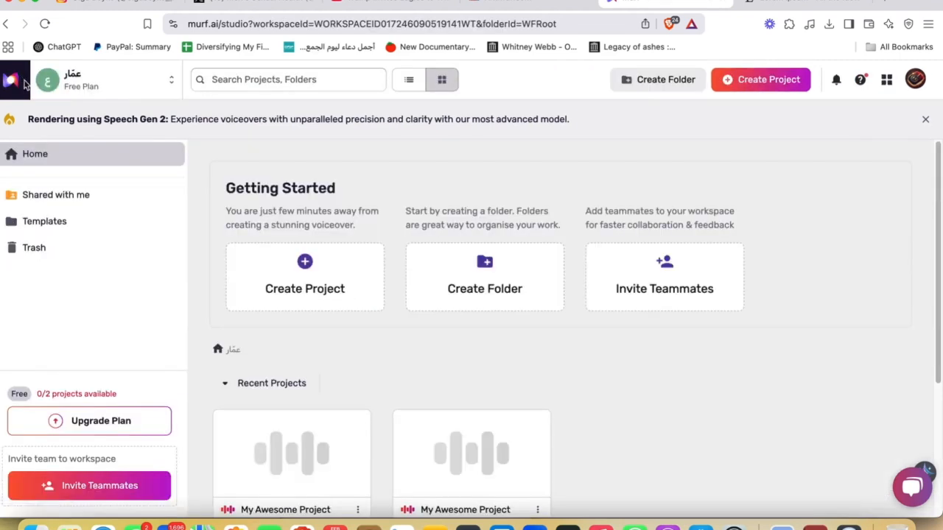
left_click(925, 118)
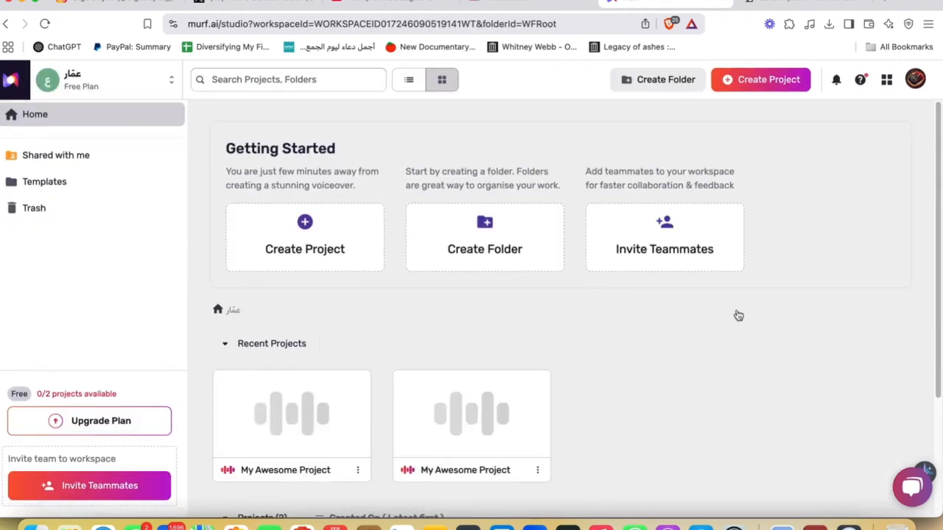
mouse_move(769, 320)
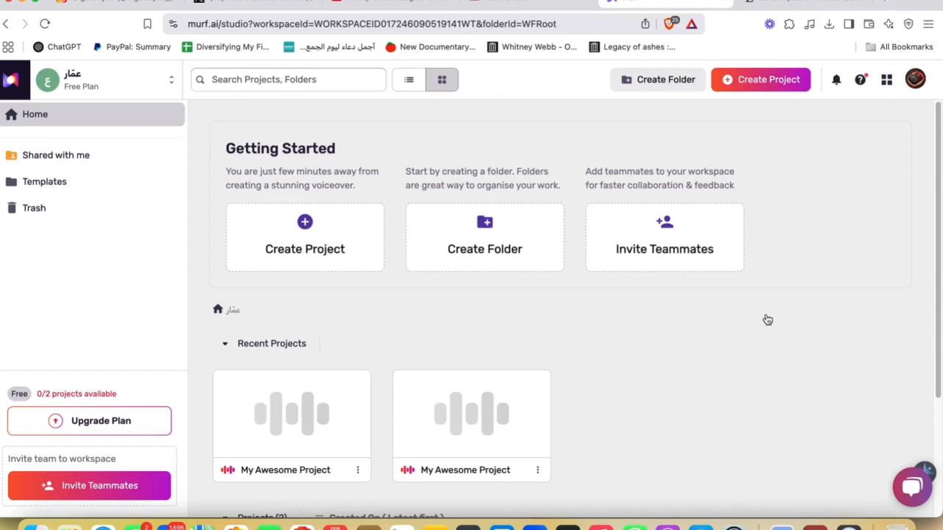
scroll("down", 3)
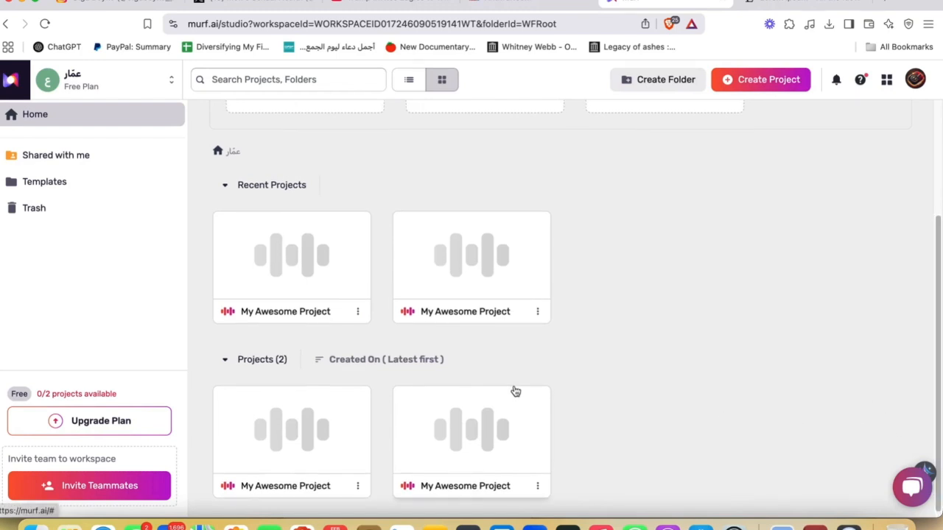
scroll("up", 3)
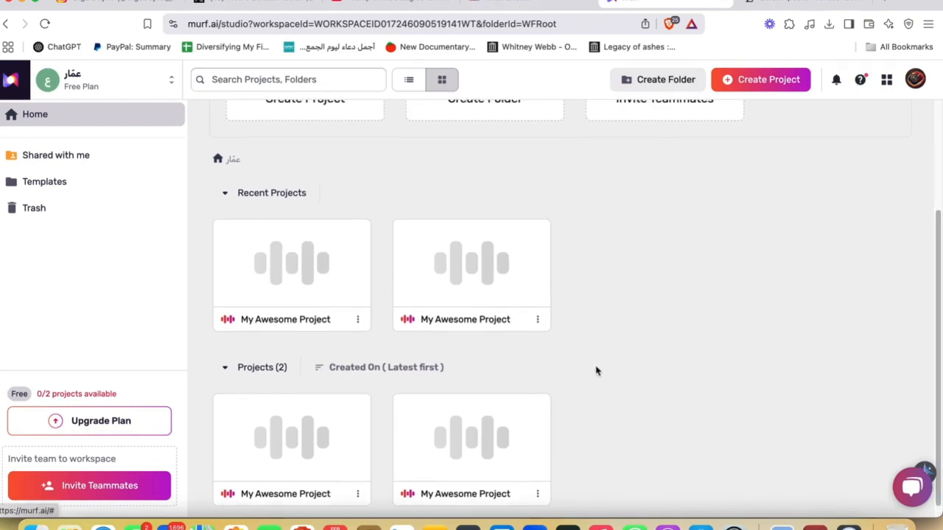
scroll("up", 3)
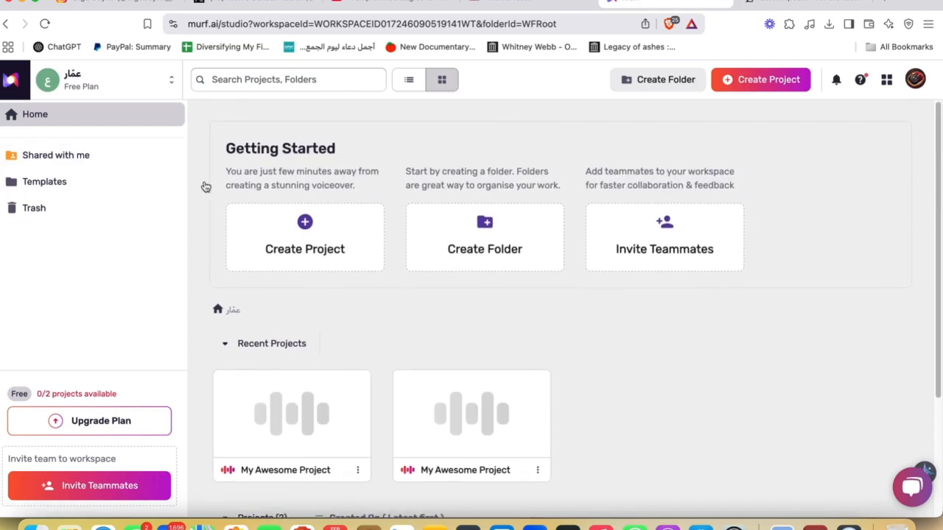
mouse_move(308, 359)
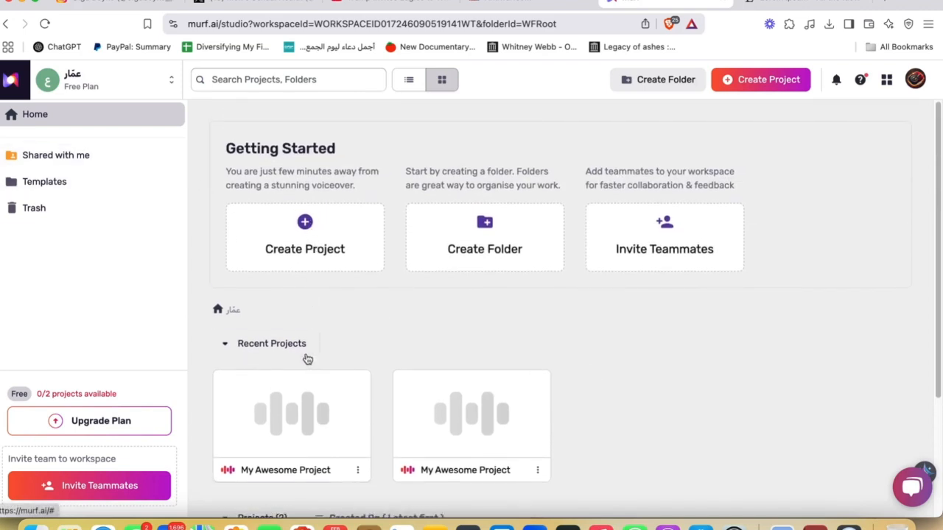
Scroll down past the lorem ipsum blocks to the Try Our Favorite Voices panel.
scroll("down", 3)
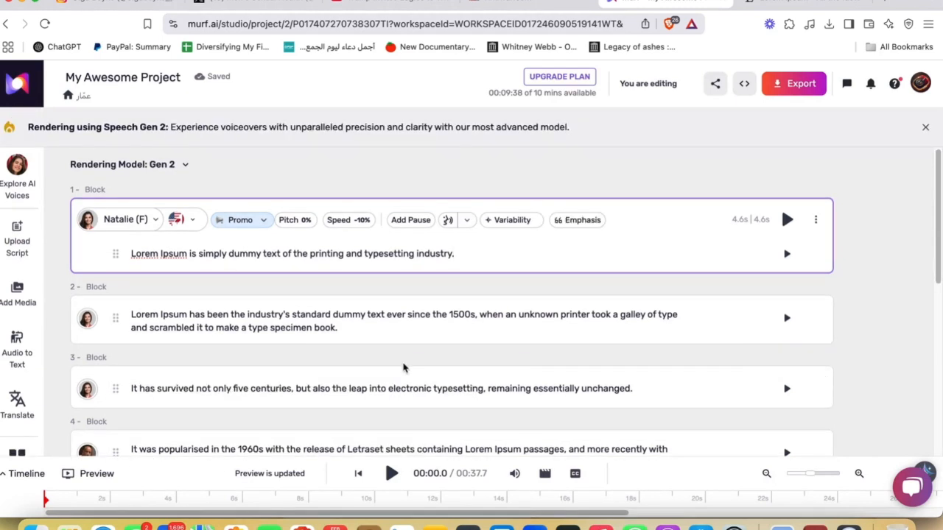
mouse_move(552, 372)
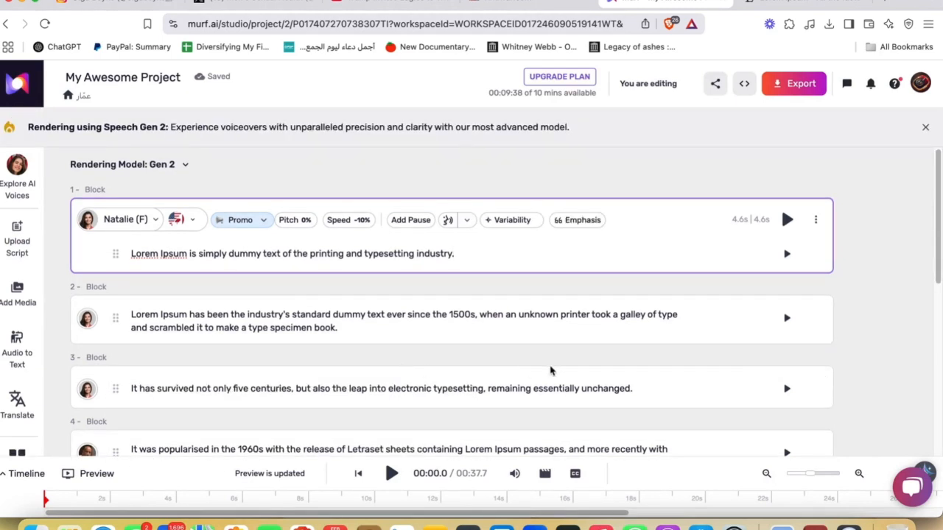
scroll("down", 3)
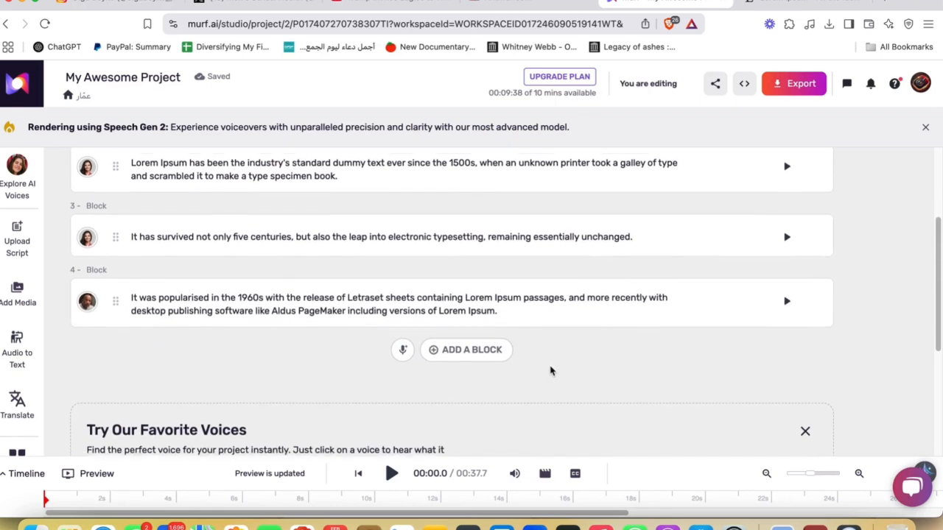
scroll("down", 3)
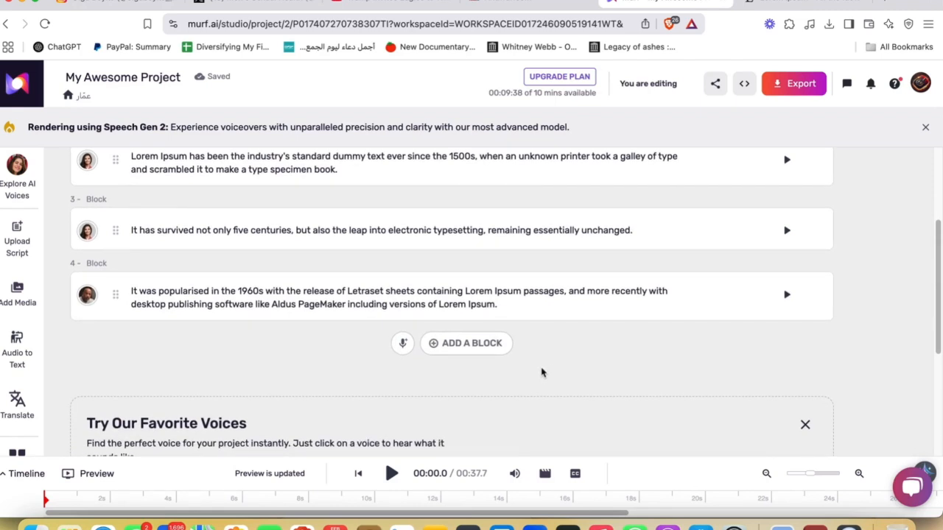
mouse_move(542, 366)
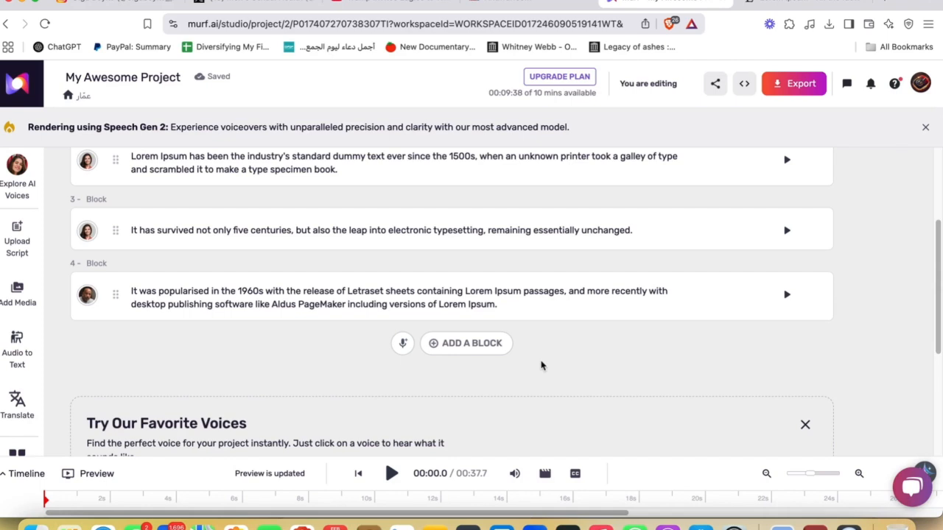
scroll("down", 3)
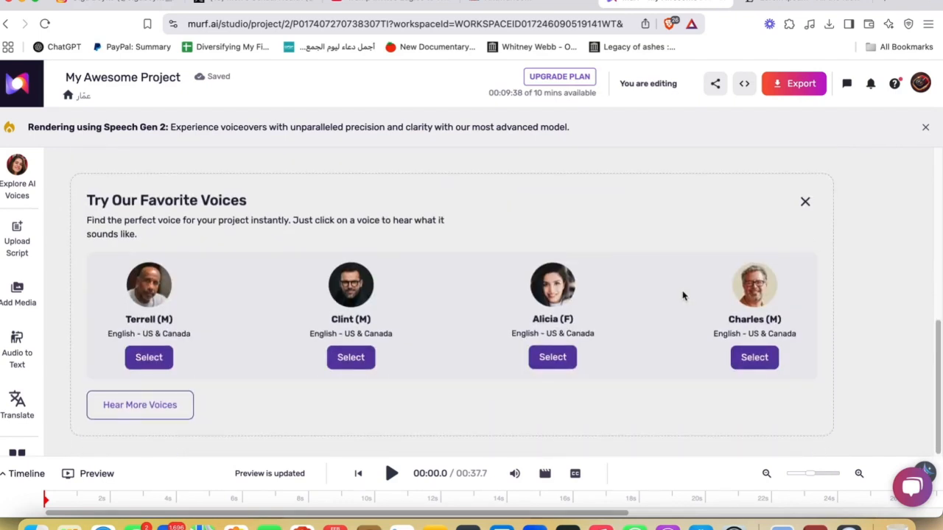
mouse_move(433, 374)
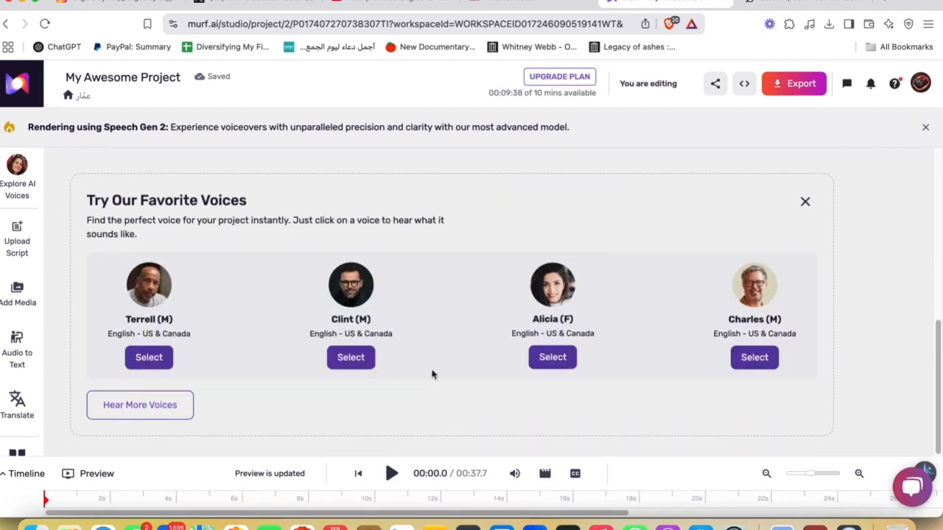
mouse_move(140, 405)
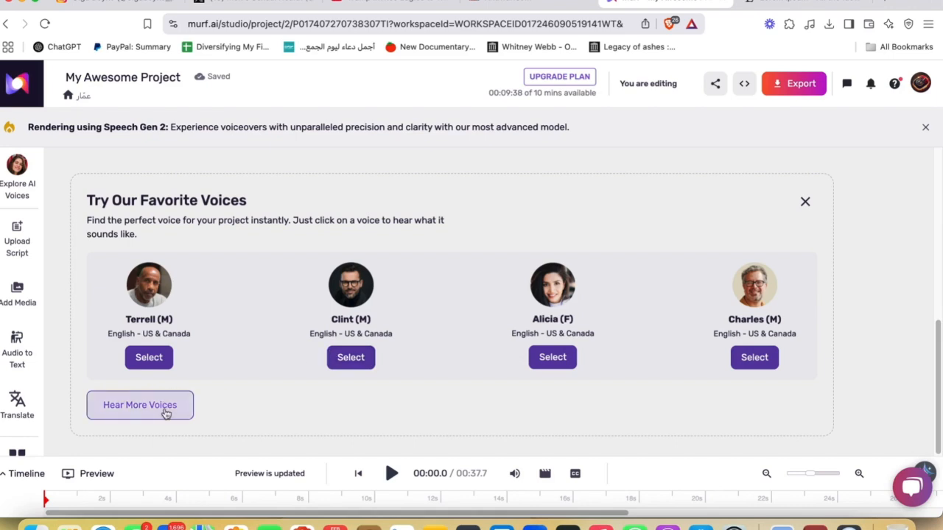
left_click(138, 405)
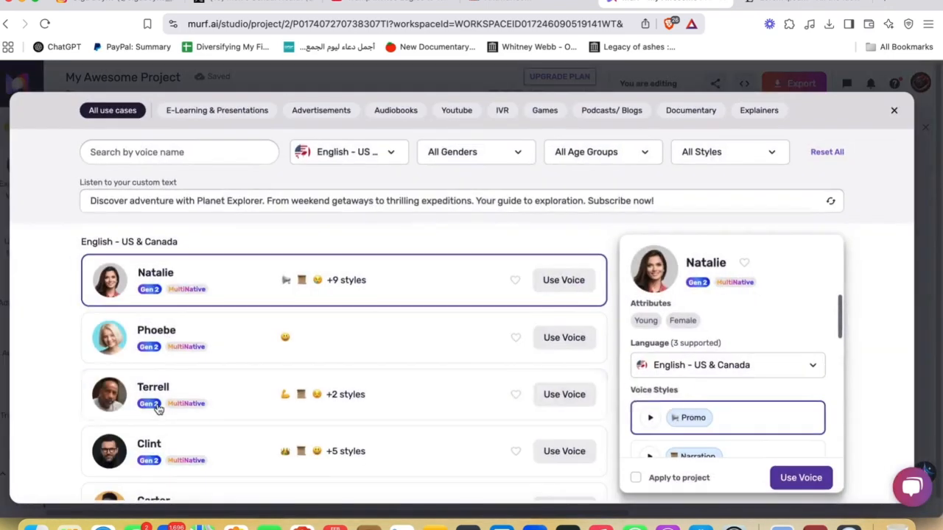
mouse_move(109, 395)
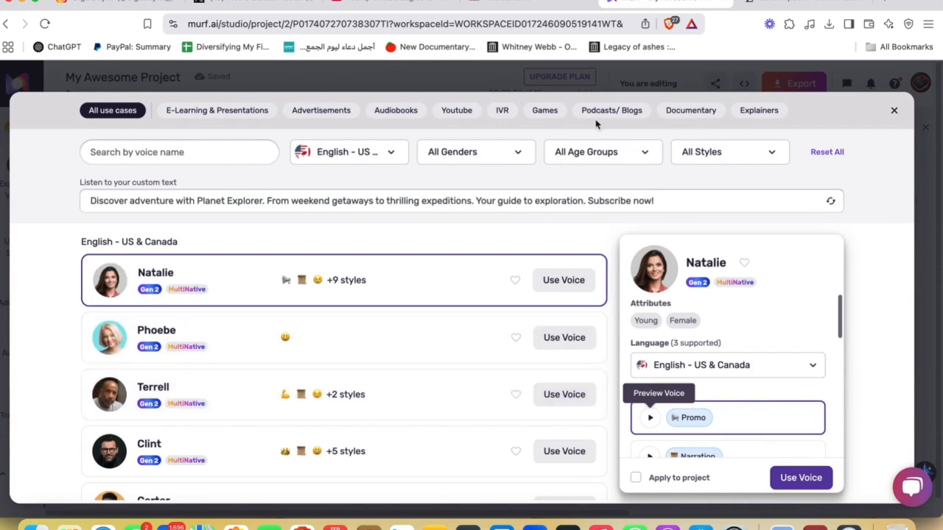
mouse_move(601, 41)
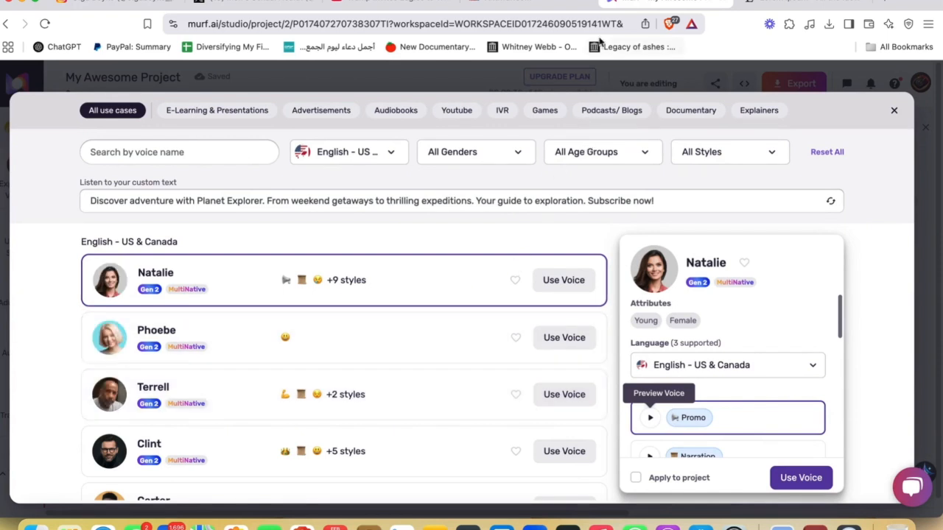